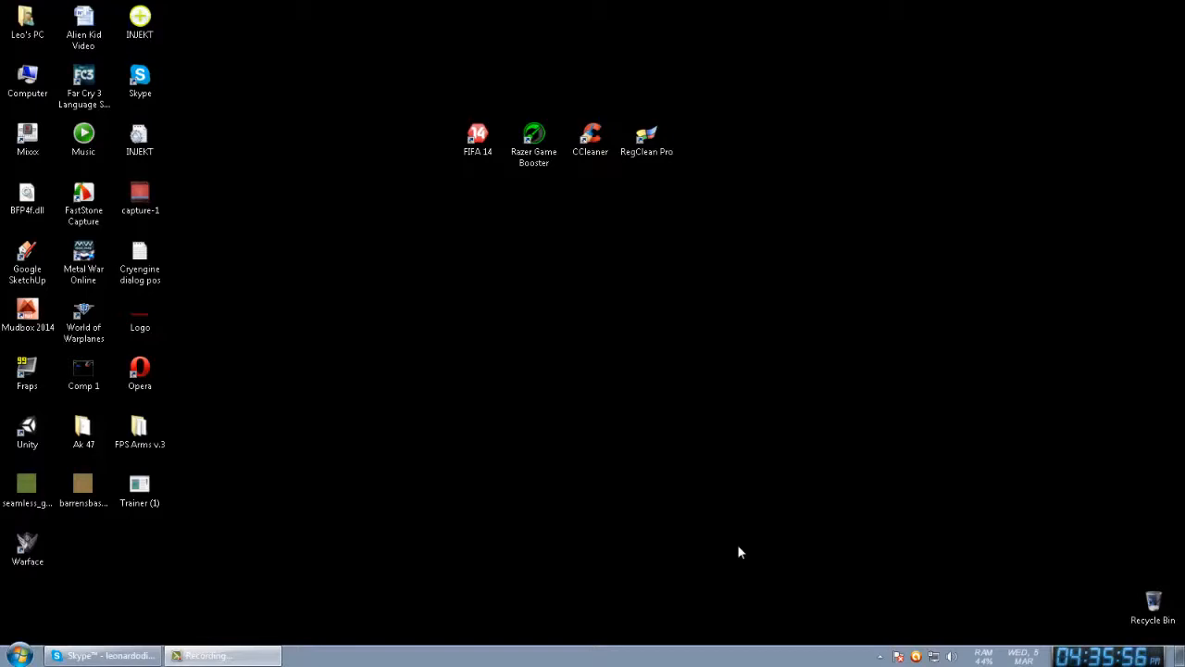
{"action": "mouse_move", "coordinate": [659, 377]}
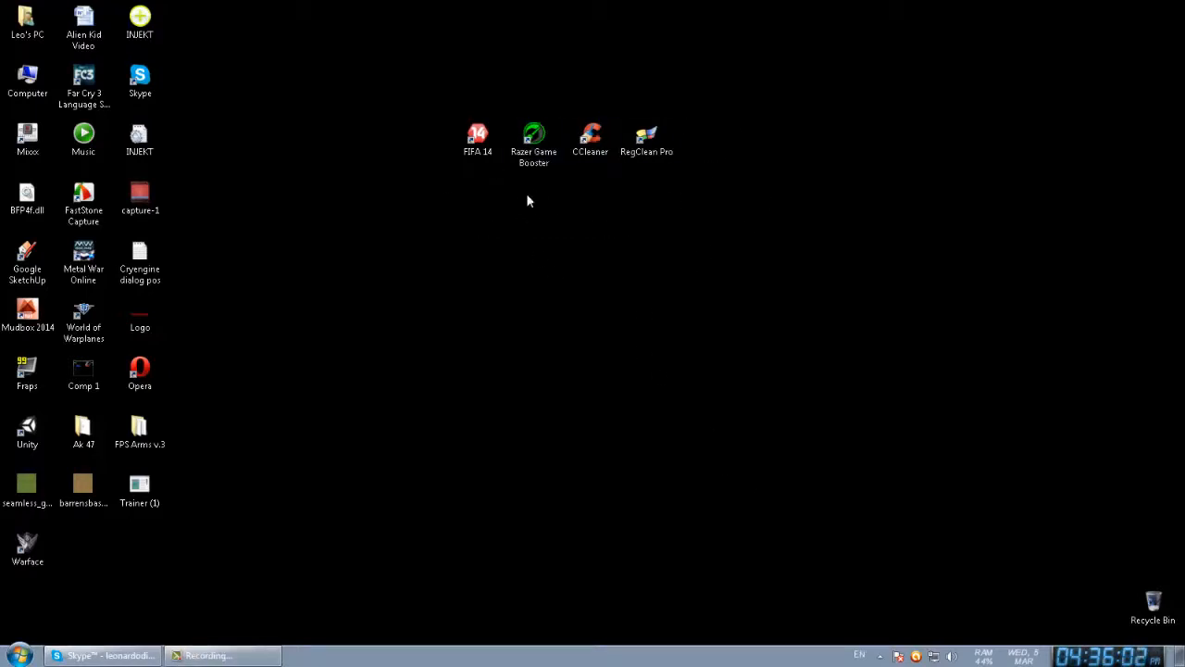
{"action": "mouse_move", "coordinate": [544, 223]}
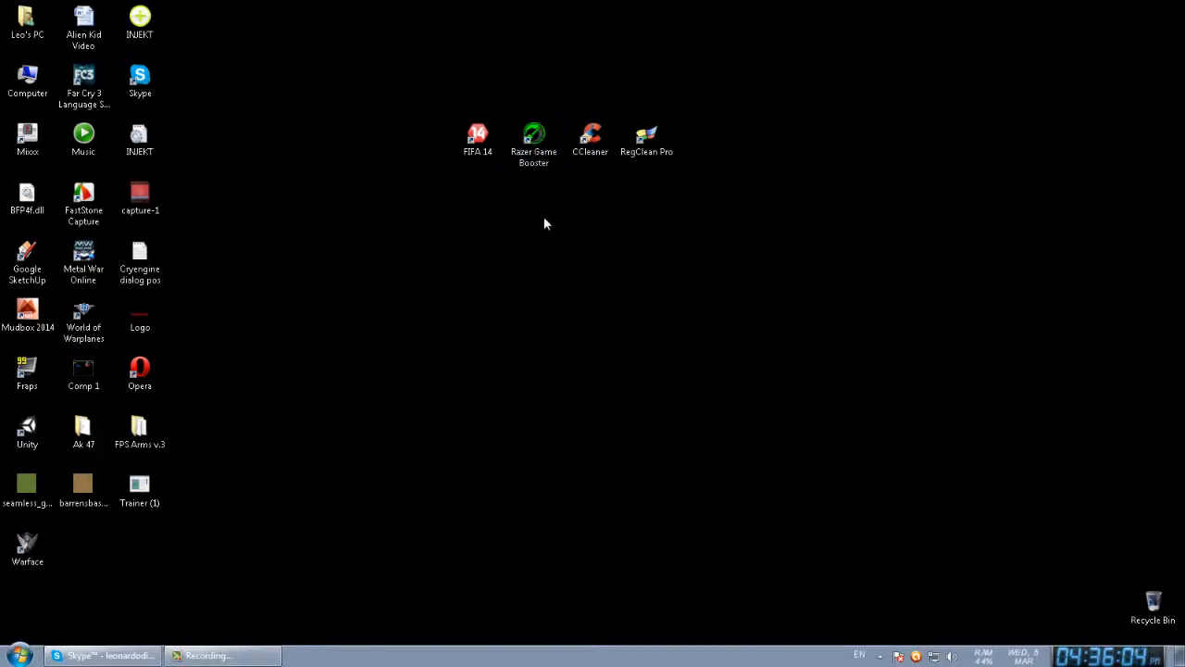
Step: Launch Razer Game Booster from its desktop shortcut
{"action": "left_click", "coordinate": [646, 139]}
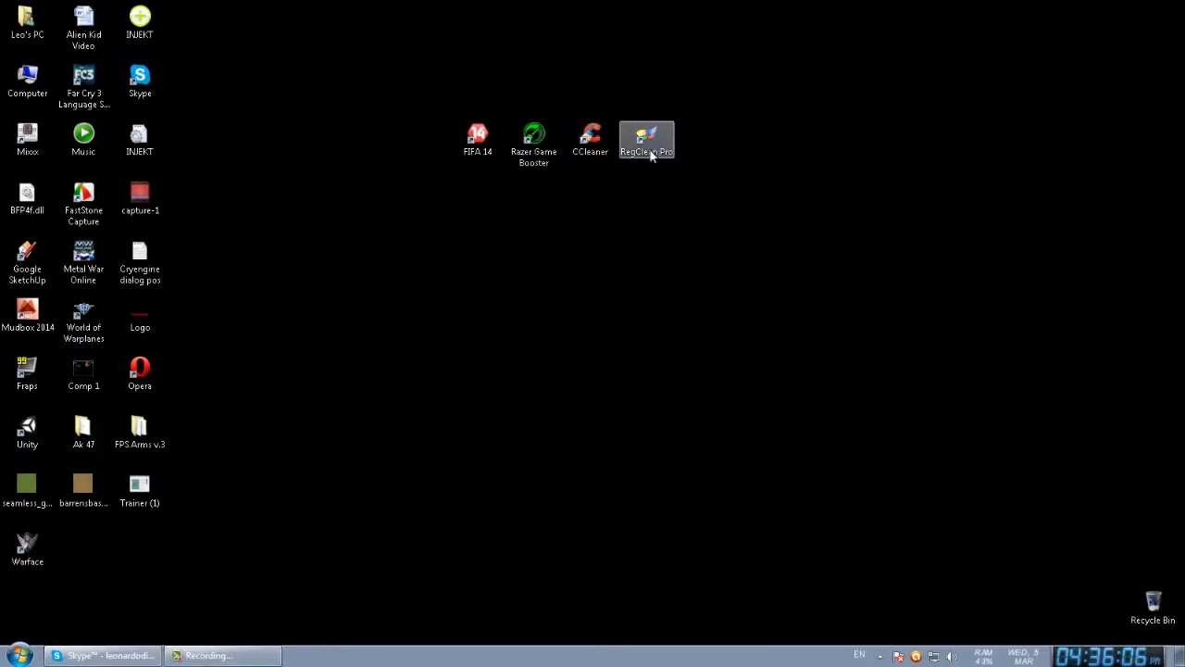
{"action": "left_click", "coordinate": [534, 144]}
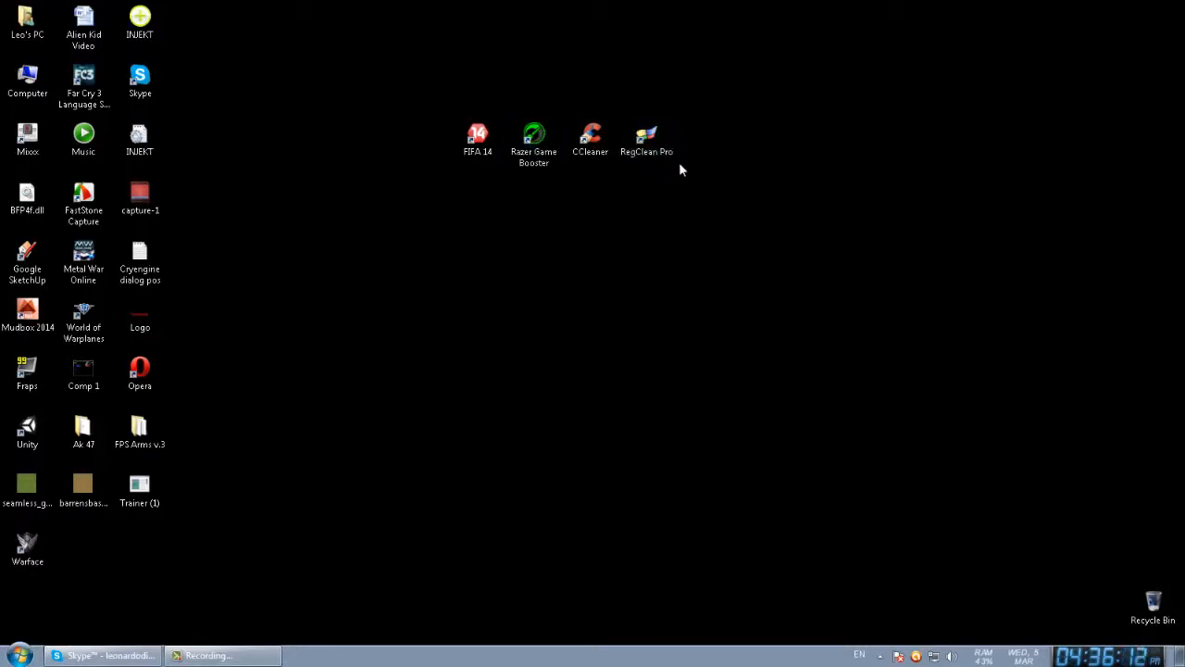
{"action": "mouse_move", "coordinate": [712, 97]}
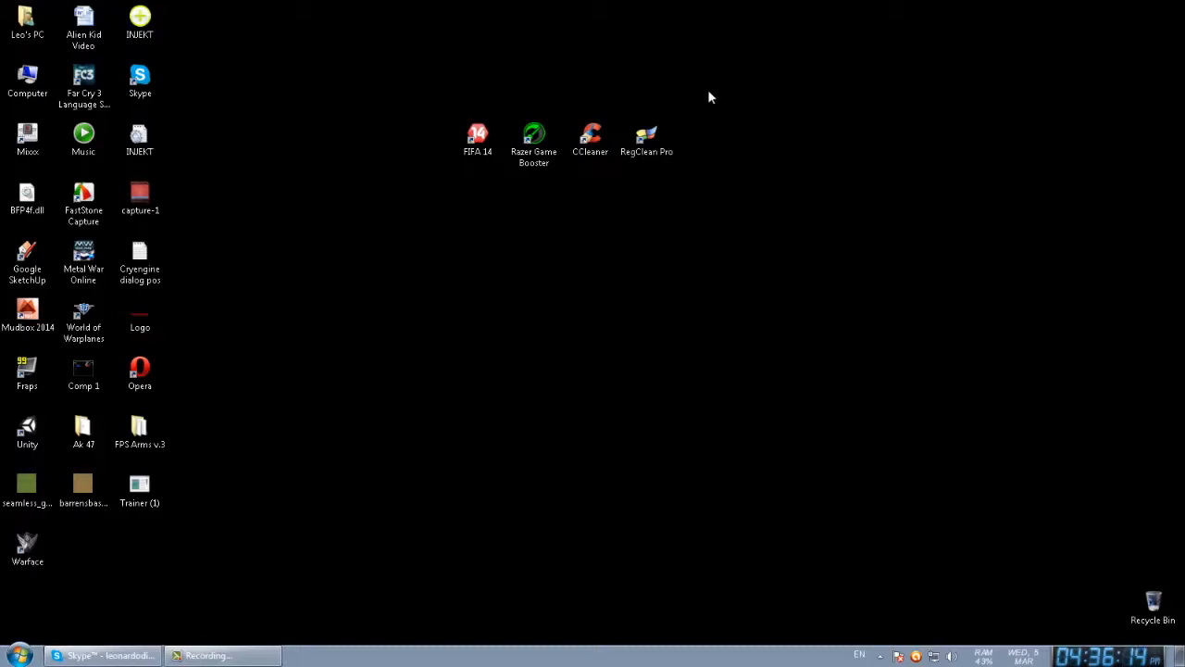
{"action": "mouse_move", "coordinate": [515, 192]}
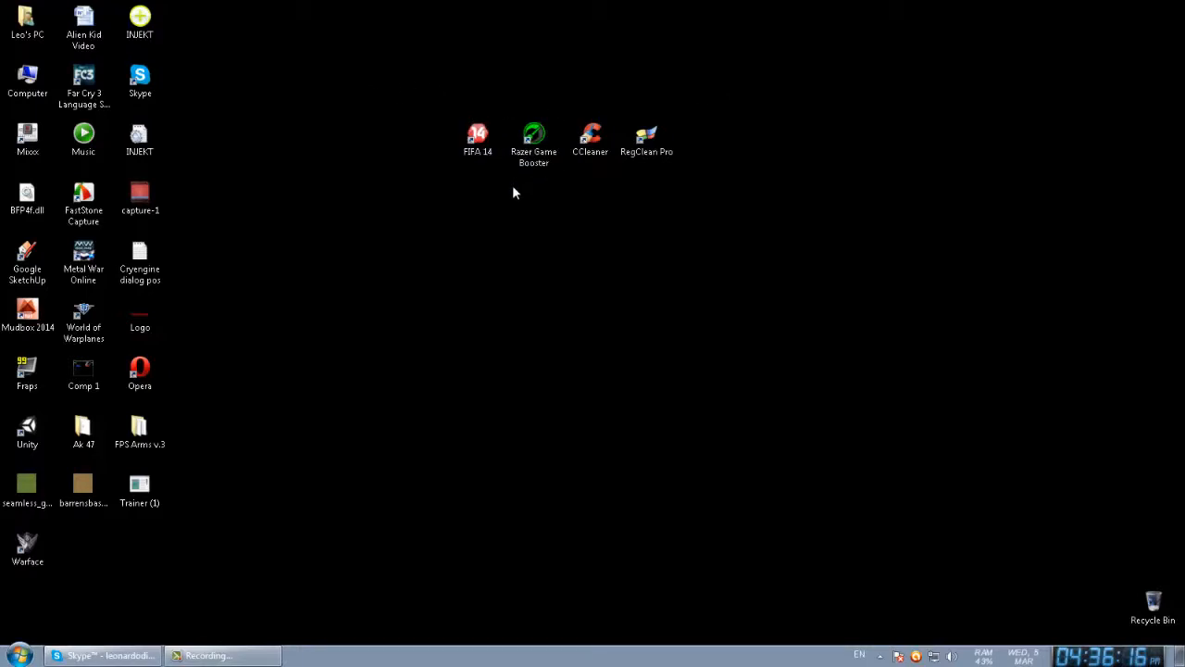
{"action": "left_click", "coordinate": [533, 145]}
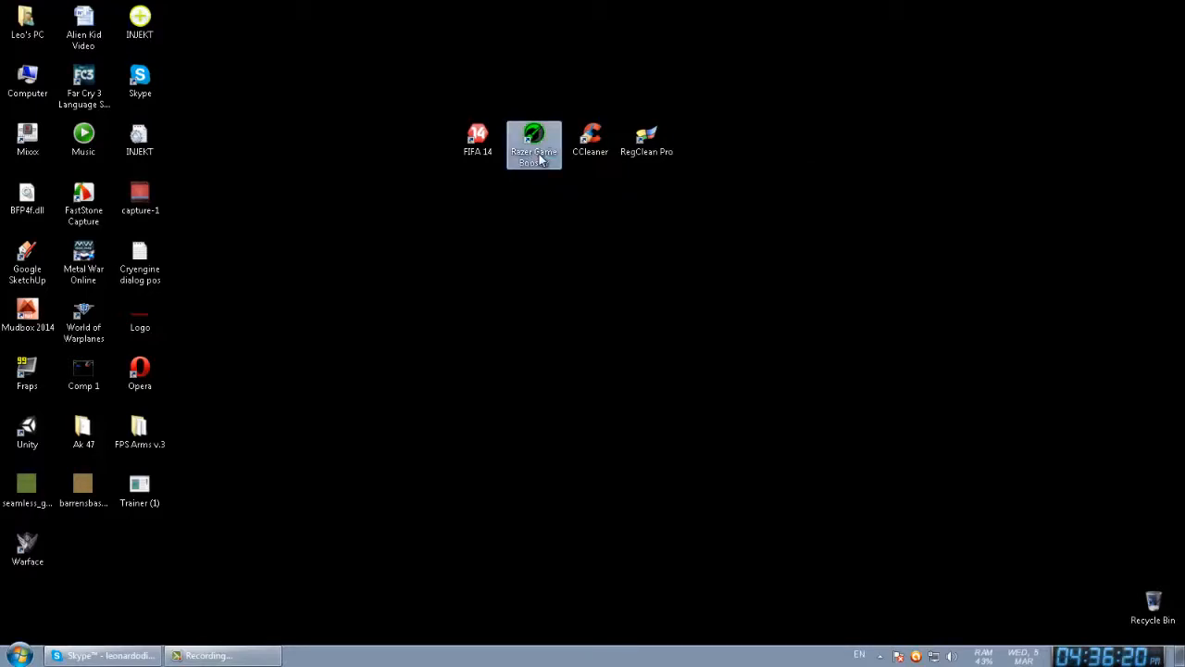
{"action": "double_click", "coordinate": [533, 144]}
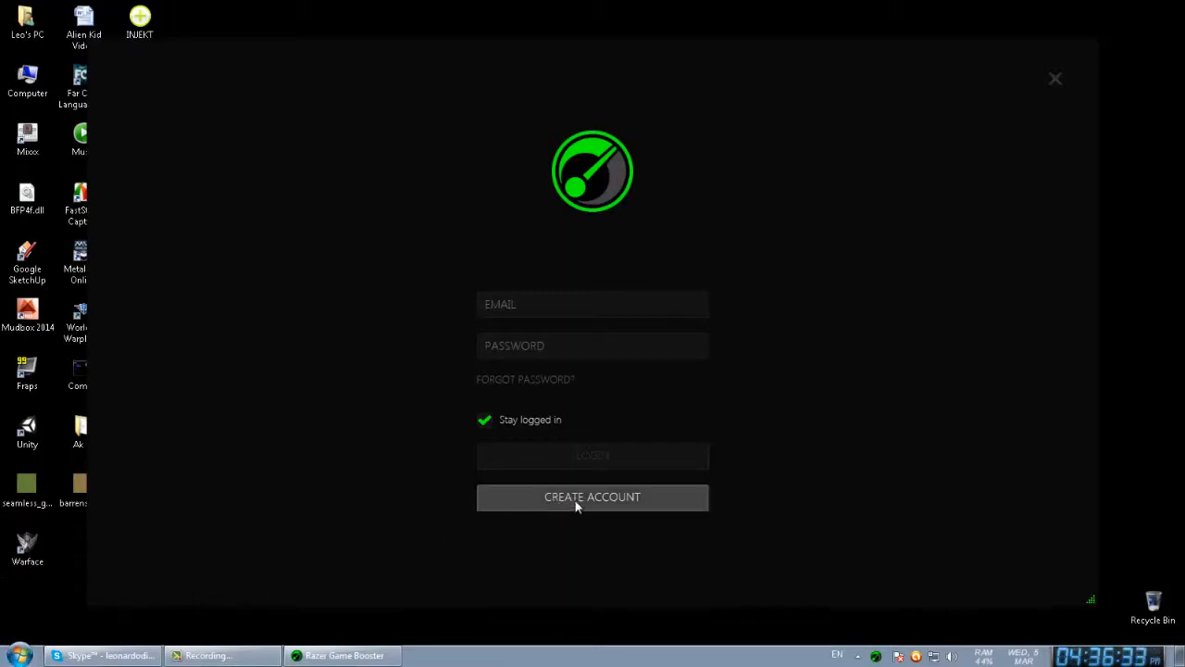
Step: Choose to log in to an existing account and enter the gmail.com email and password
{"action": "left_click", "coordinate": [593, 497]}
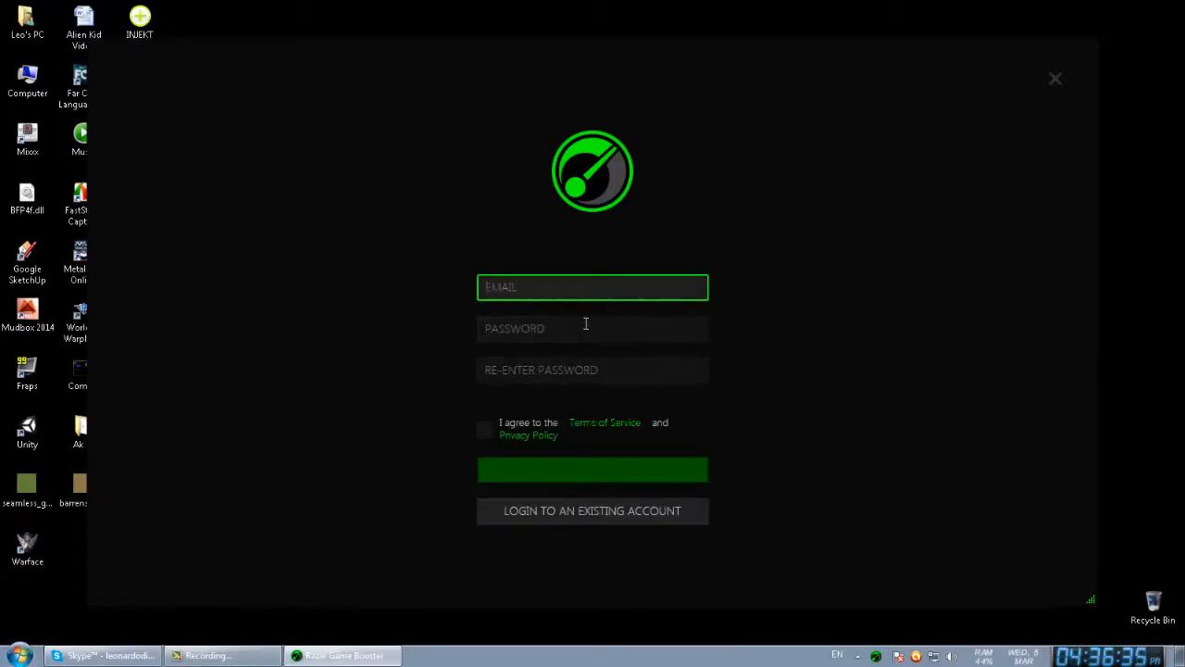
{"action": "mouse_move", "coordinate": [592, 511]}
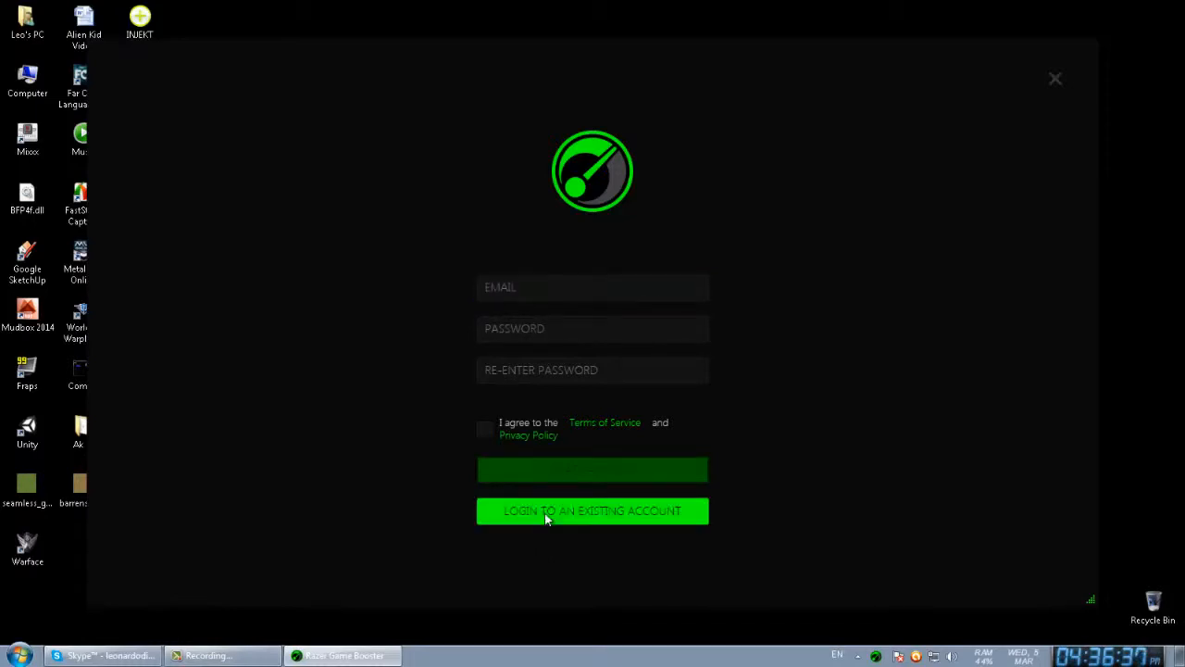
{"action": "left_click", "coordinate": [592, 512]}
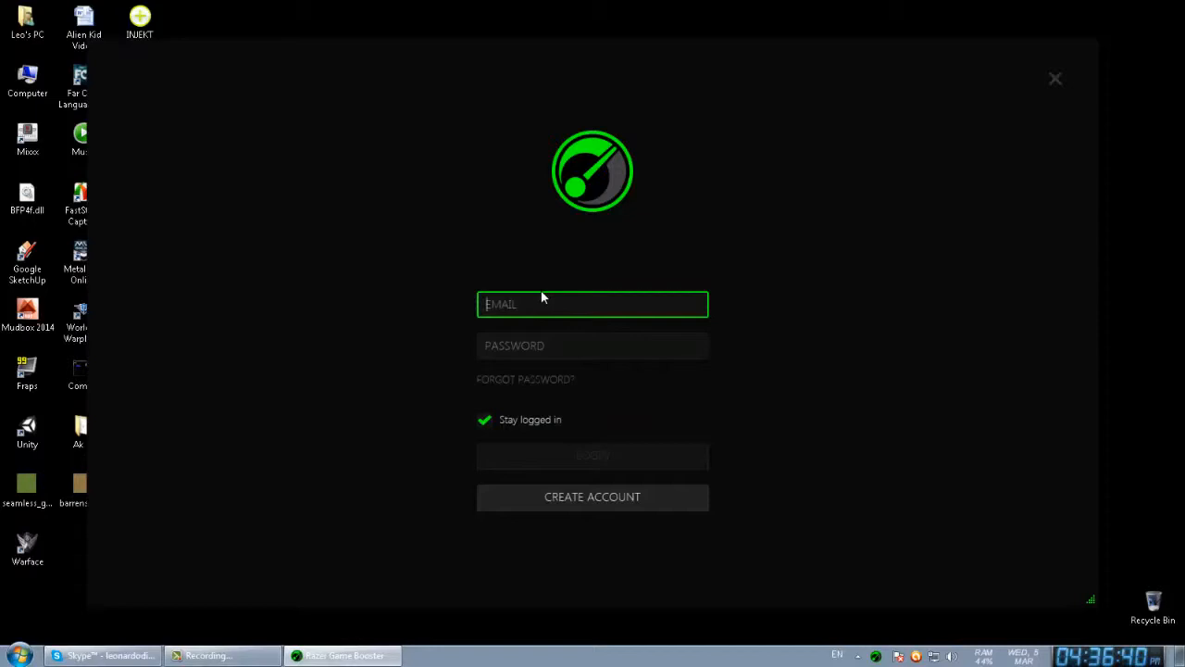
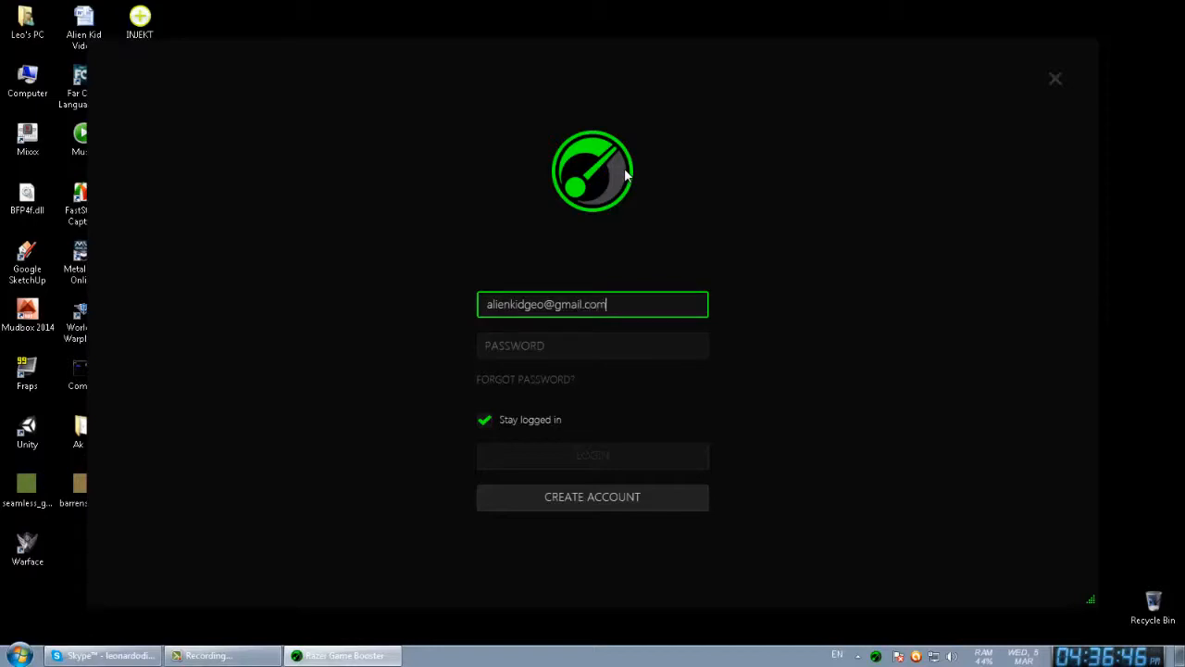
{"action": "type", "text": "•••••"}
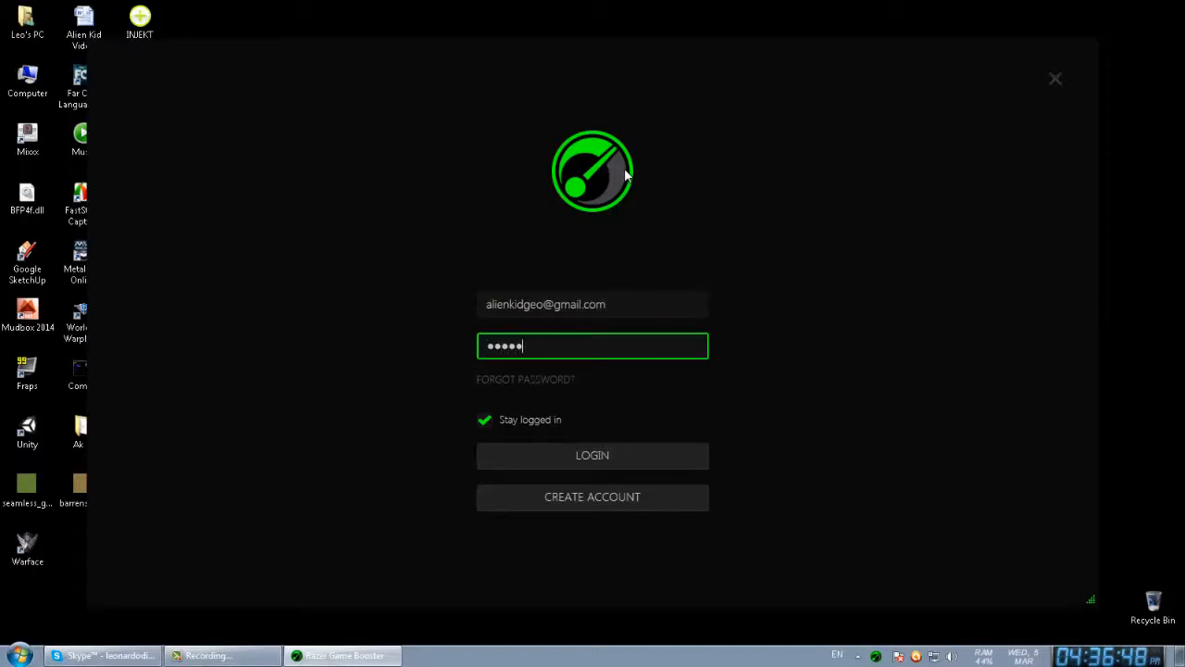
{"action": "type", "text": "•"}
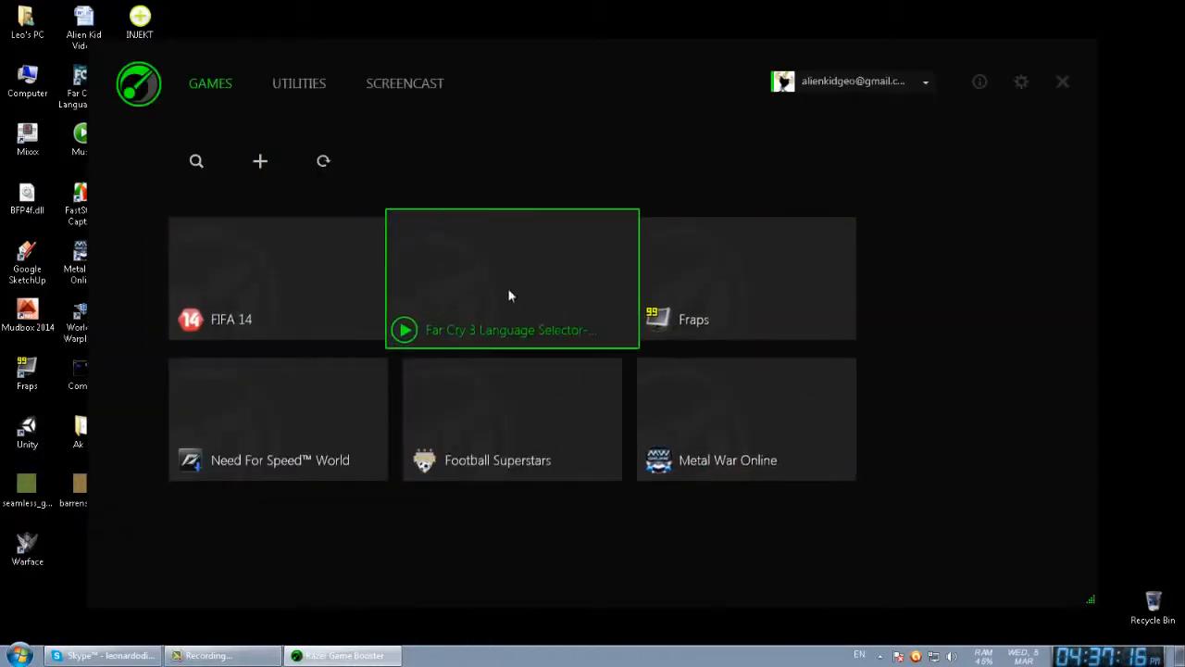
Step: Log in to reach the games library, then close Game Booster back to the desktop
{"action": "left_click", "coordinate": [511, 419]}
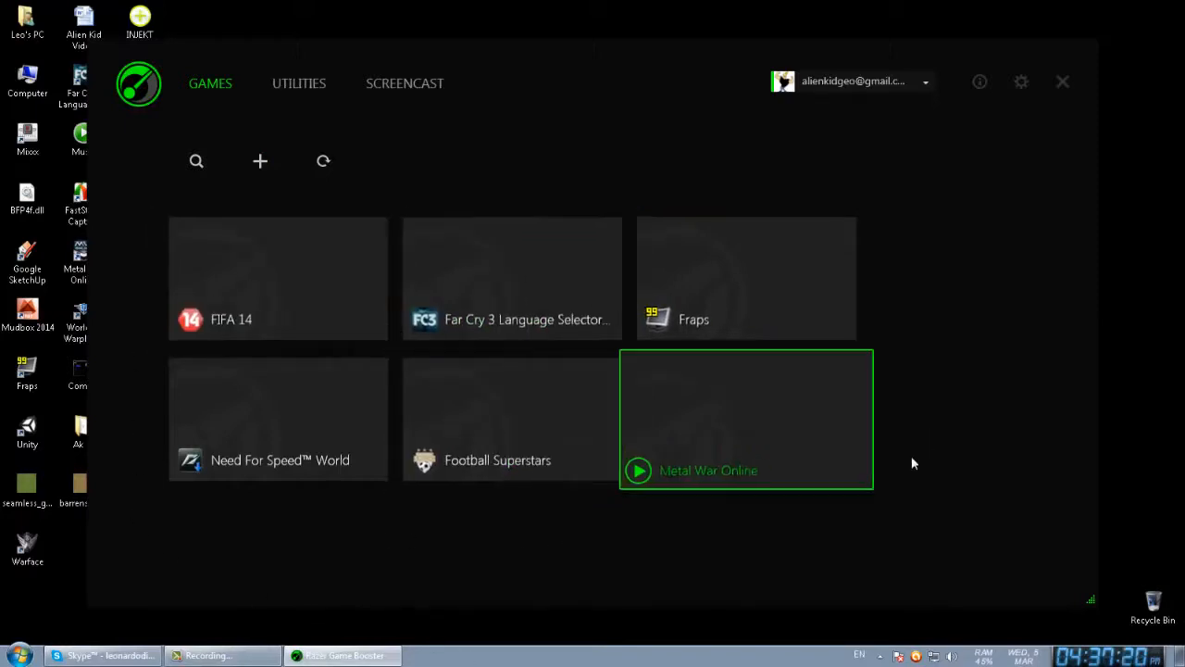
{"action": "mouse_move", "coordinate": [1059, 119]}
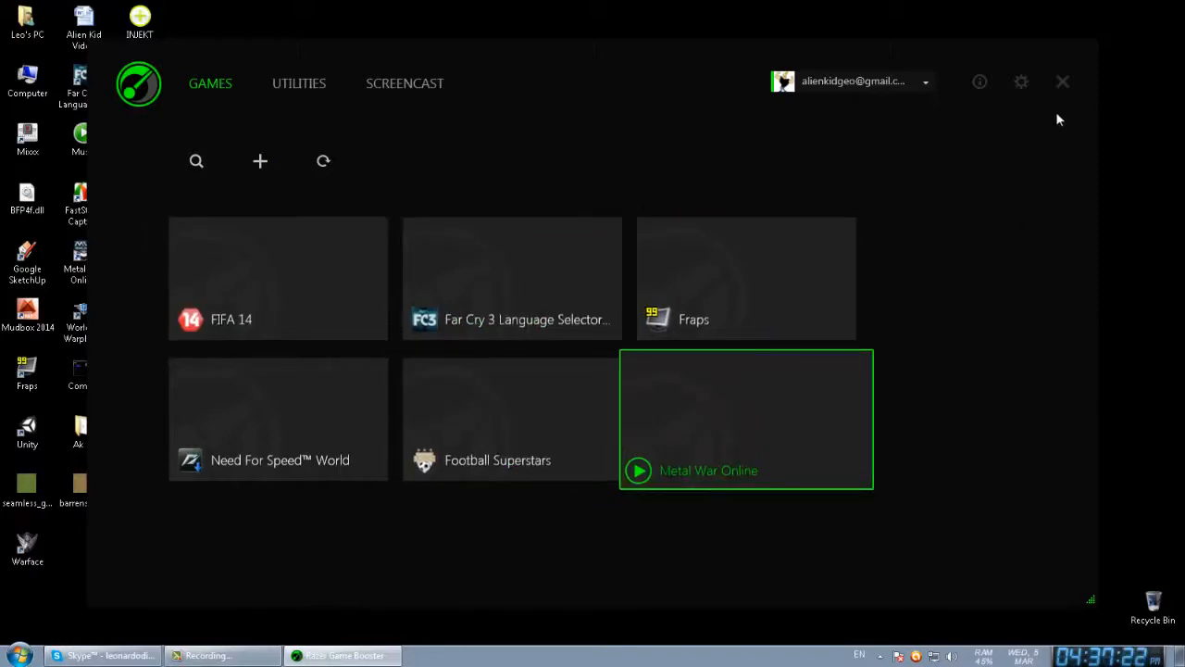
{"action": "left_click", "coordinate": [1063, 82]}
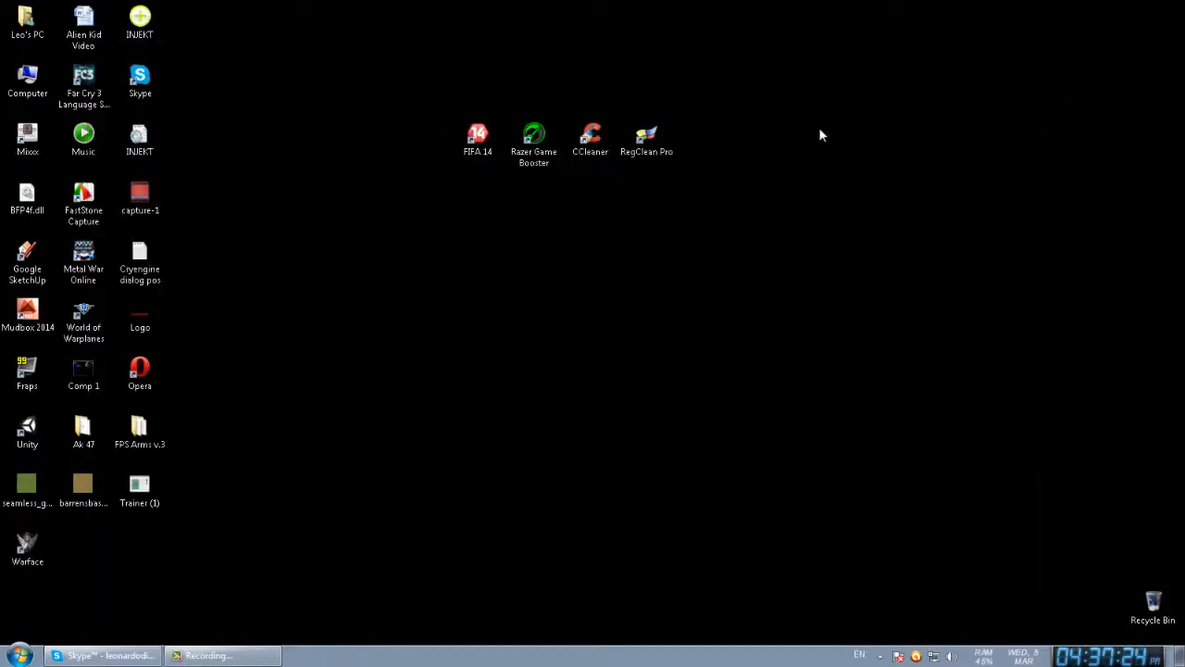
Step: Launch CCleaner and review the cleaning checklist, unticking the Advanced options
{"action": "double_click", "coordinate": [591, 139]}
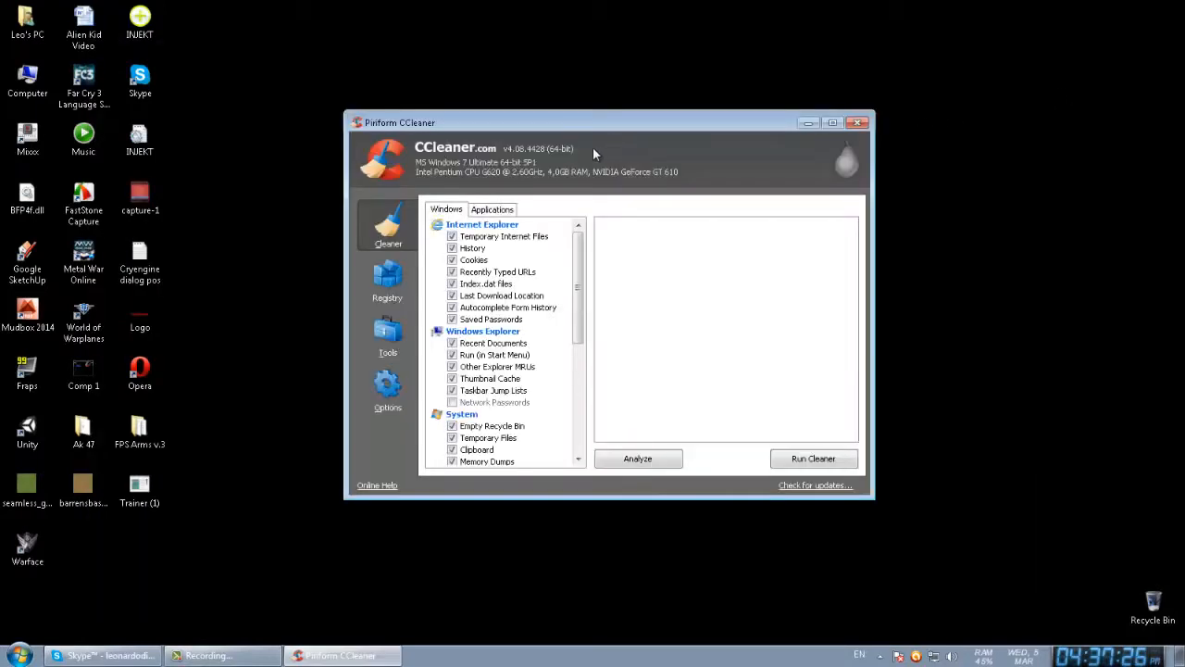
{"action": "scroll", "scroll_direction": "down", "scroll_amount": 3}
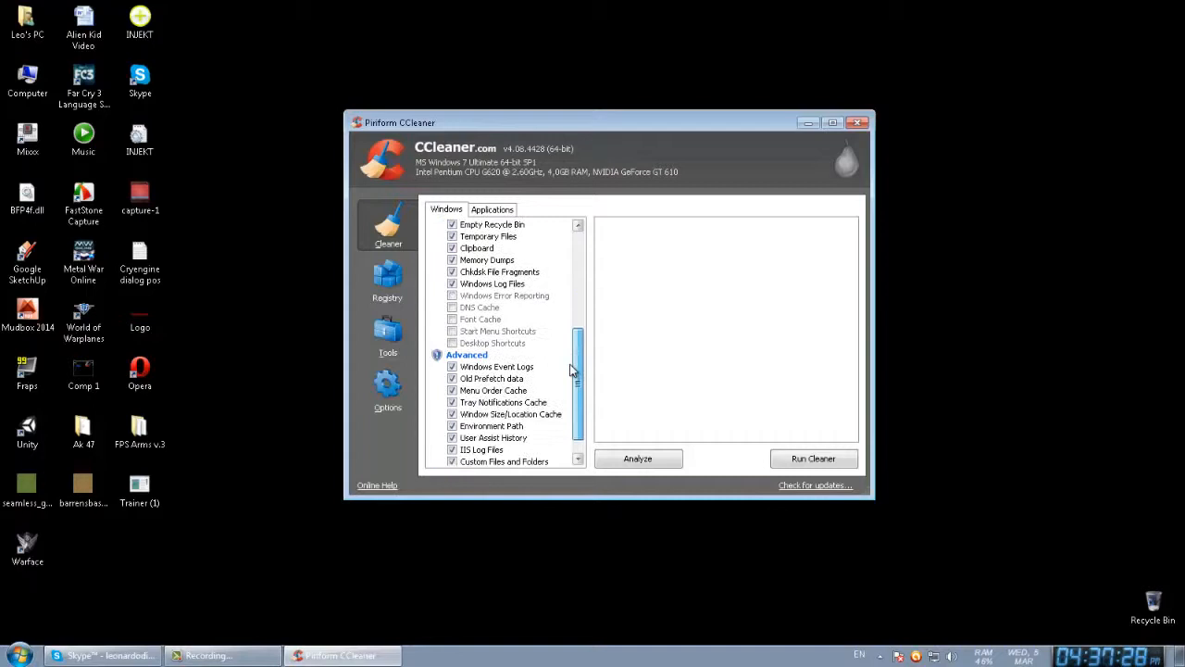
{"action": "scroll", "scroll_direction": "down", "scroll_amount": 3}
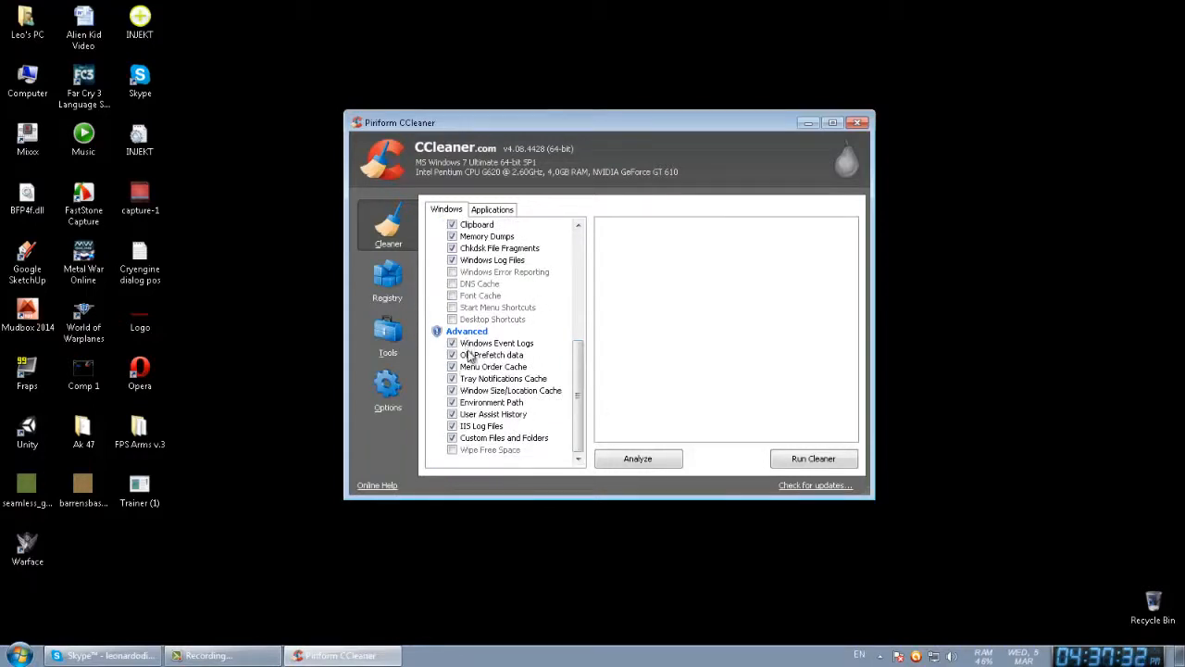
{"action": "left_click", "coordinate": [496, 343]}
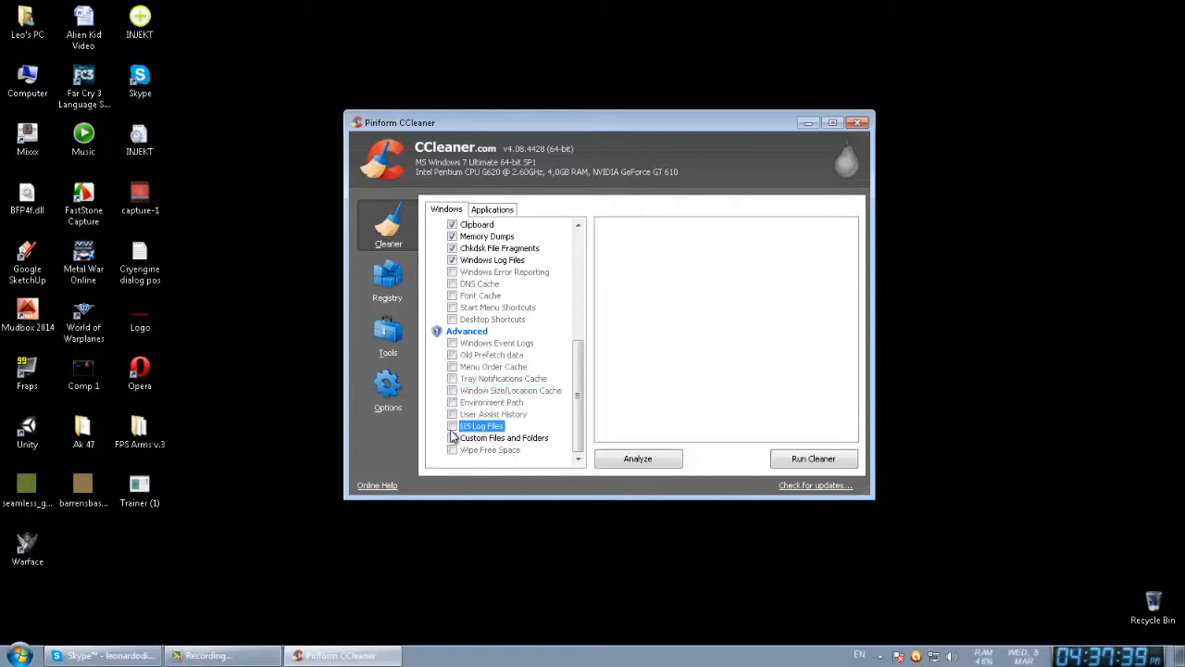
{"action": "scroll", "scroll_direction": "down", "scroll_amount": 3}
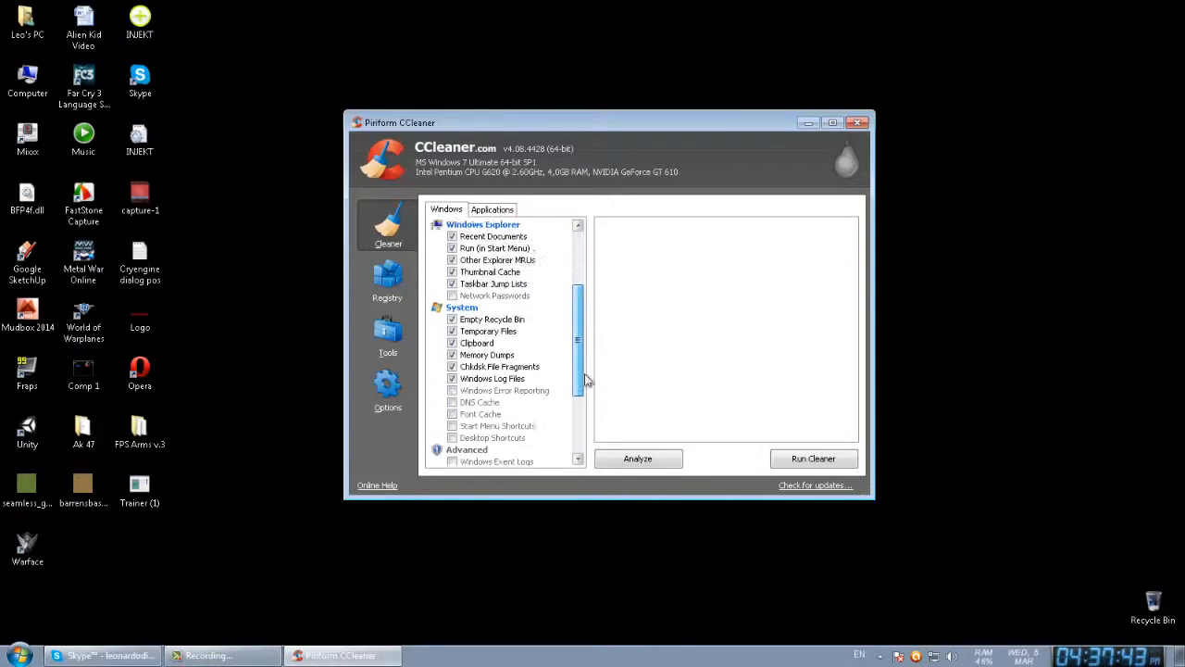
{"action": "scroll", "scroll_direction": "down", "scroll_amount": 3}
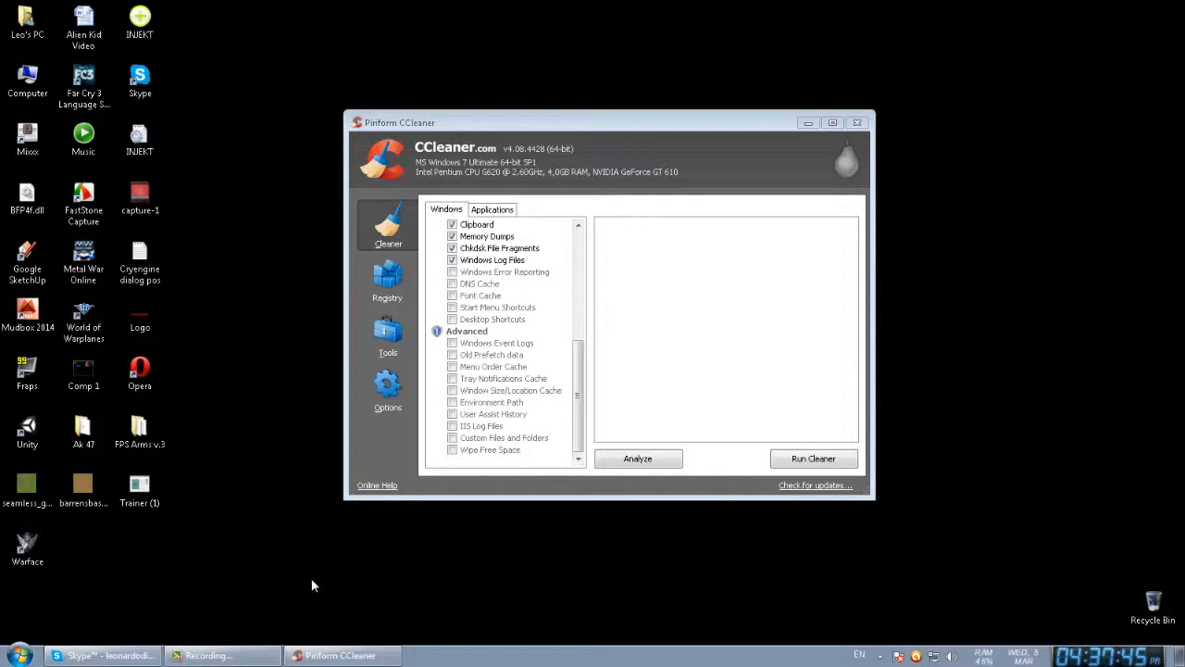
{"action": "mouse_move", "coordinate": [422, 285]}
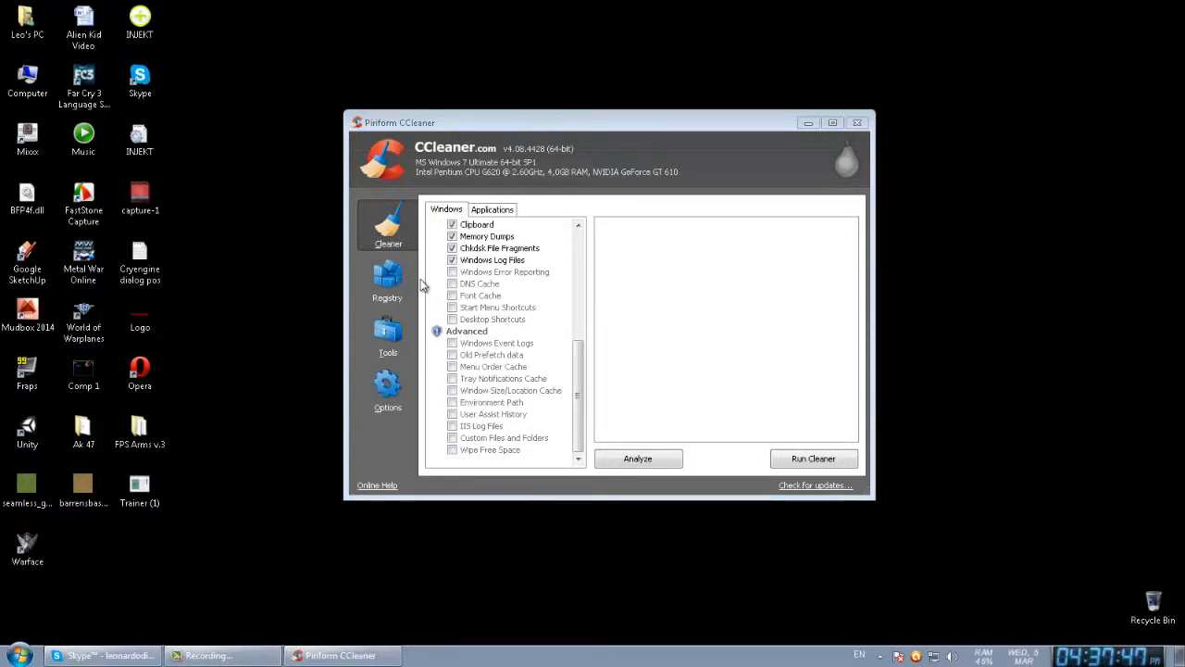
Step: Run the cleaner on the checked junk files, freeing about 724 MB
{"action": "left_click", "coordinate": [492, 207]}
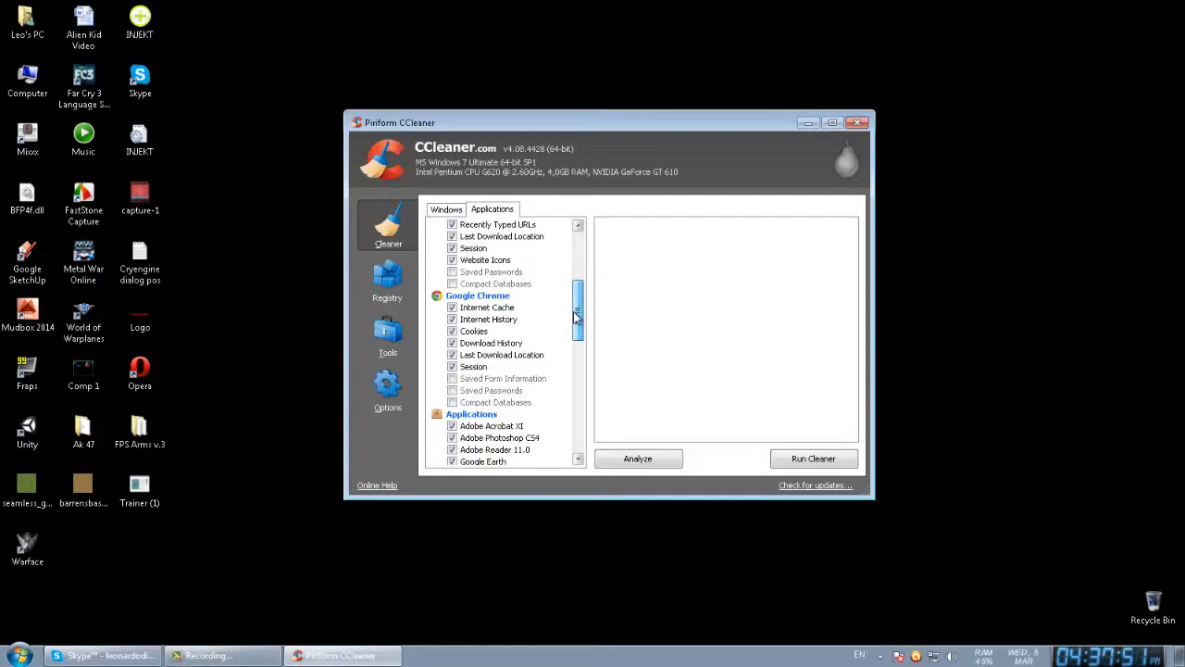
{"action": "scroll", "scroll_direction": "down", "scroll_amount": 3}
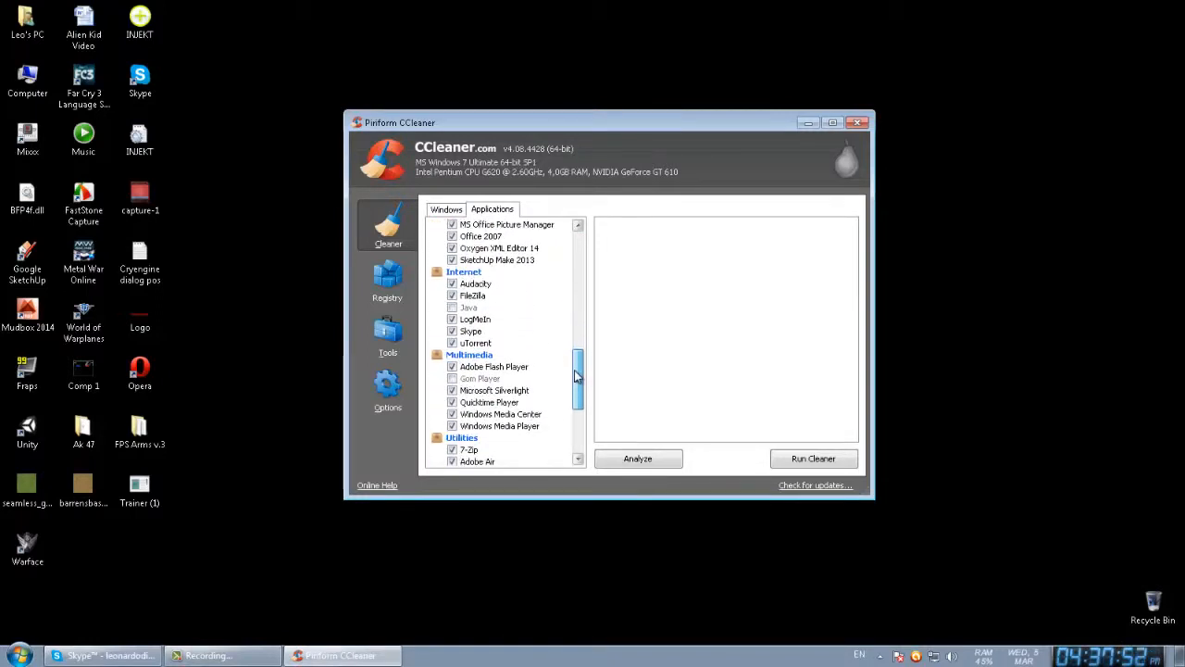
{"action": "scroll", "scroll_direction": "down", "scroll_amount": 3}
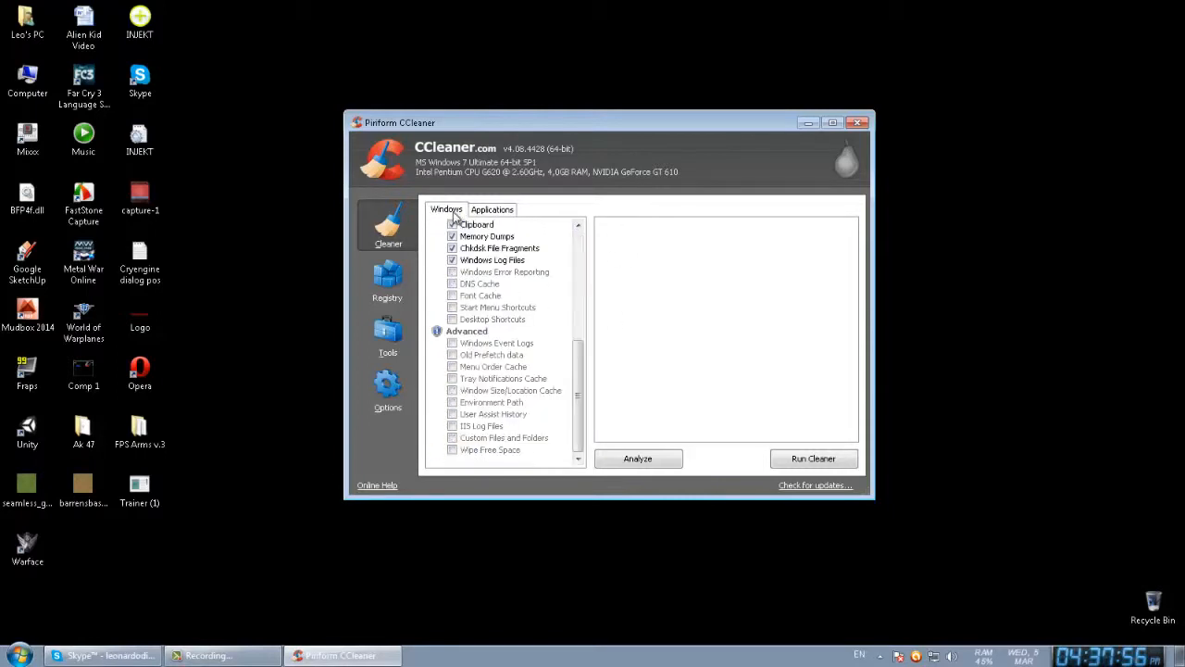
{"action": "left_click", "coordinate": [813, 459]}
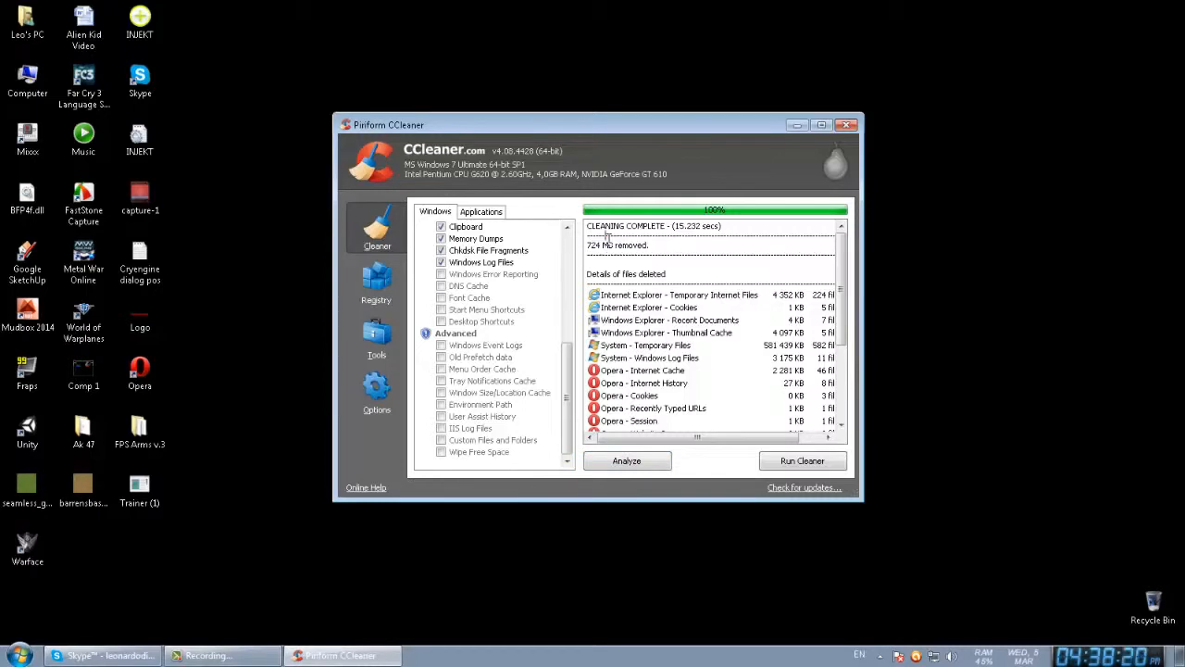
Step: Run the cleaner twice more to clear leftovers, then switch to the Registry section
{"action": "left_click", "coordinate": [802, 459]}
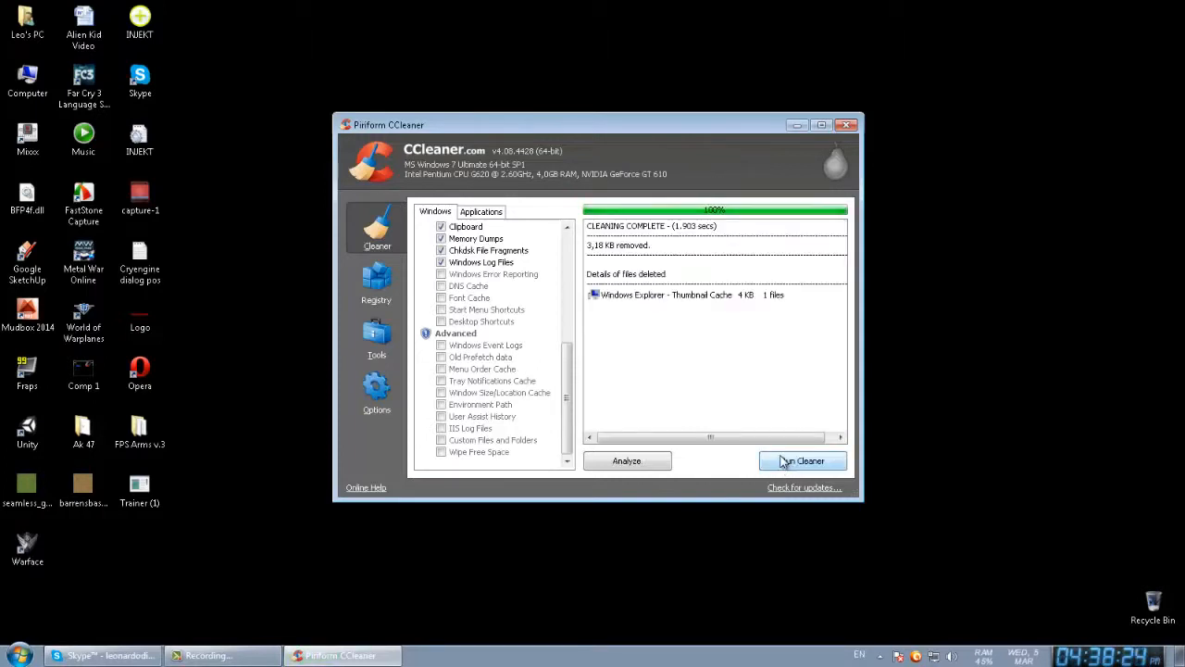
{"action": "left_click", "coordinate": [802, 459]}
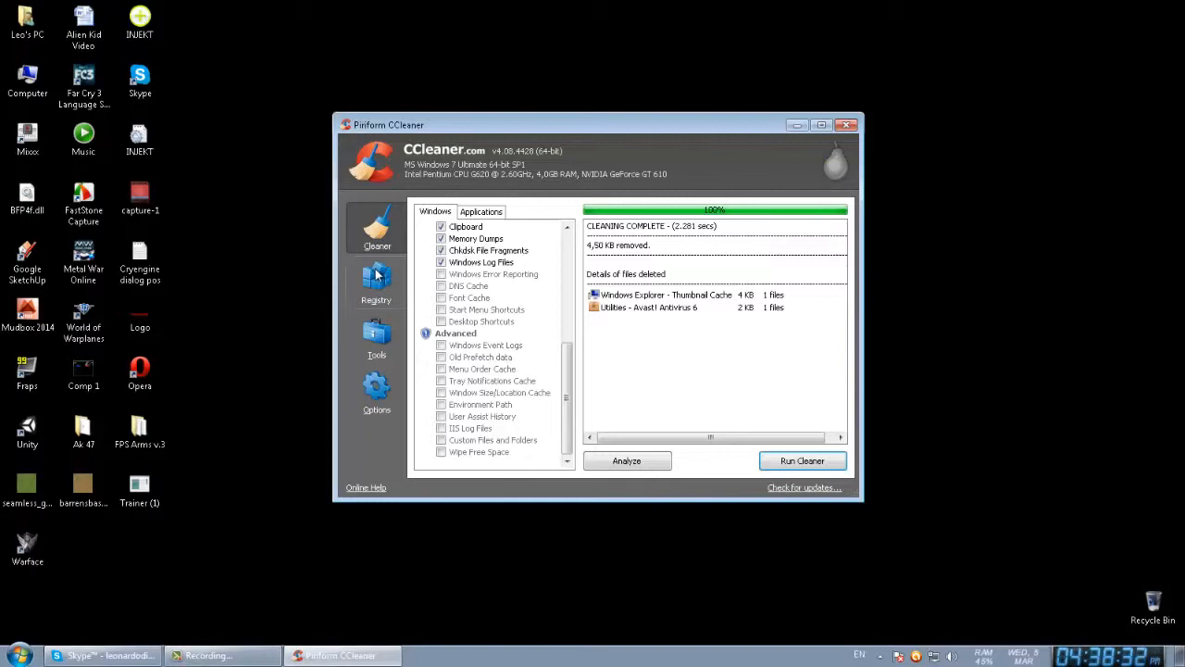
{"action": "left_click", "coordinate": [377, 282]}
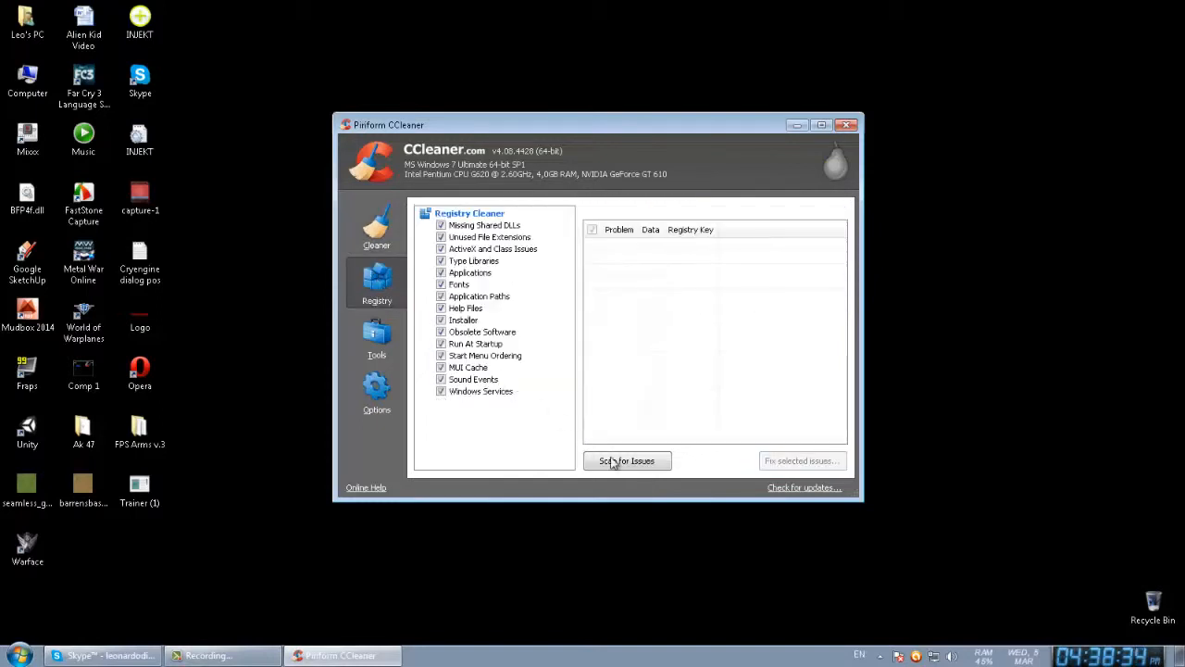
Step: Scan the registry, fix all found issues without a backup, and close CCleaner
{"action": "left_click", "coordinate": [627, 459]}
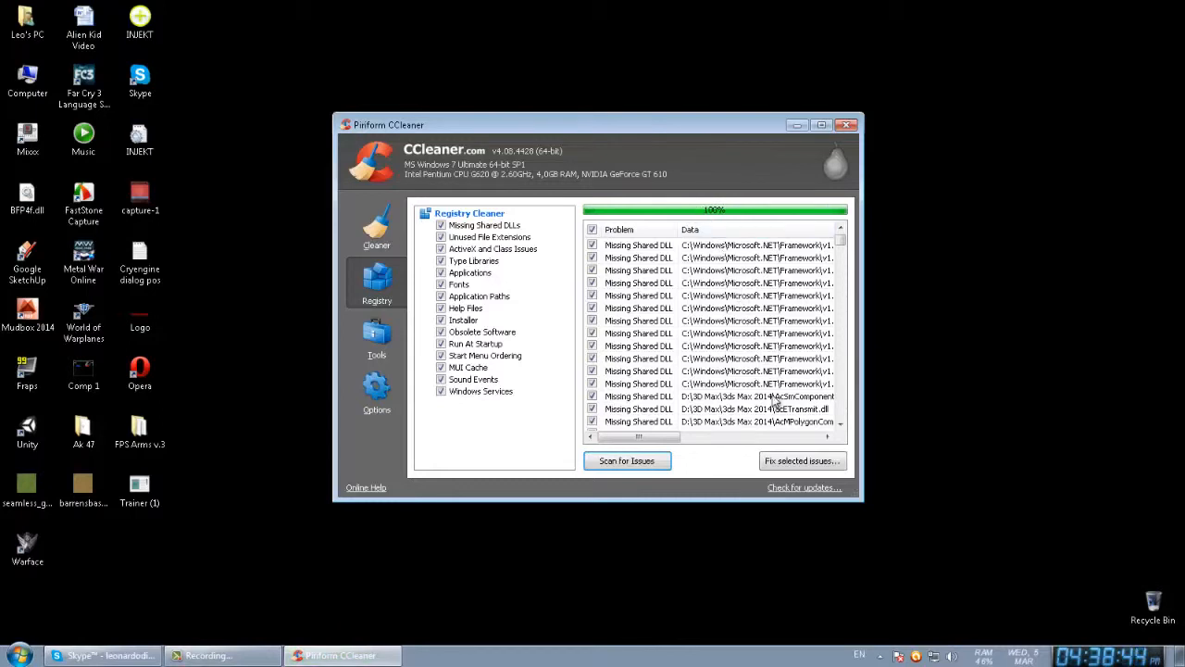
{"action": "left_click", "coordinate": [800, 459]}
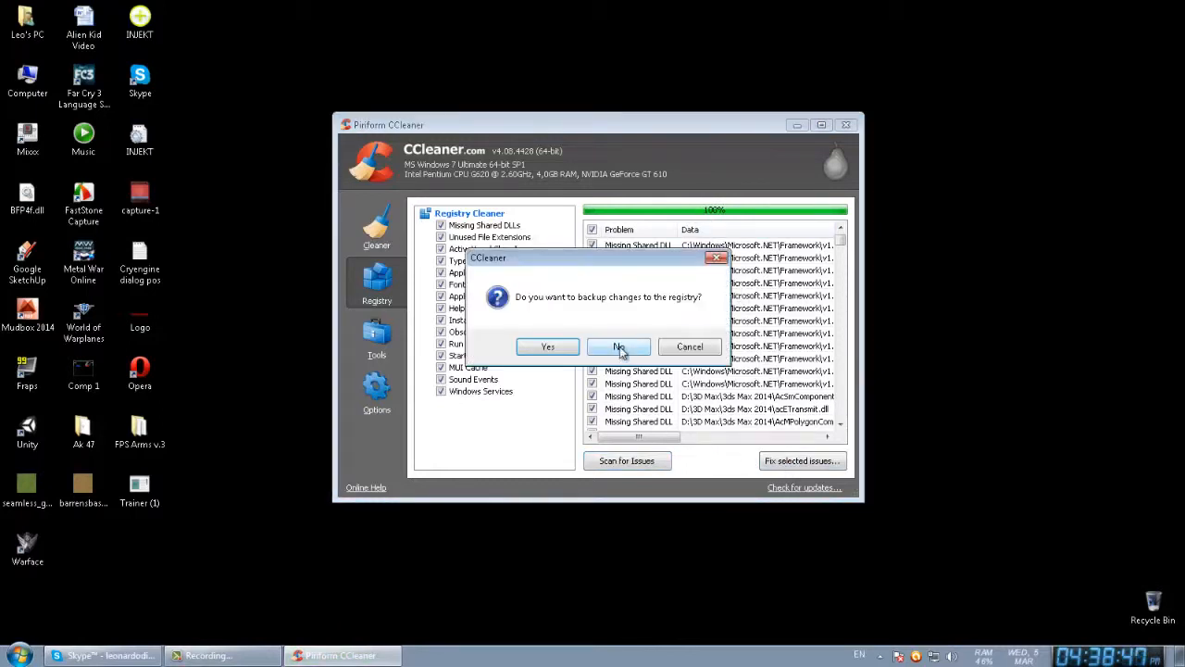
{"action": "left_click", "coordinate": [618, 346]}
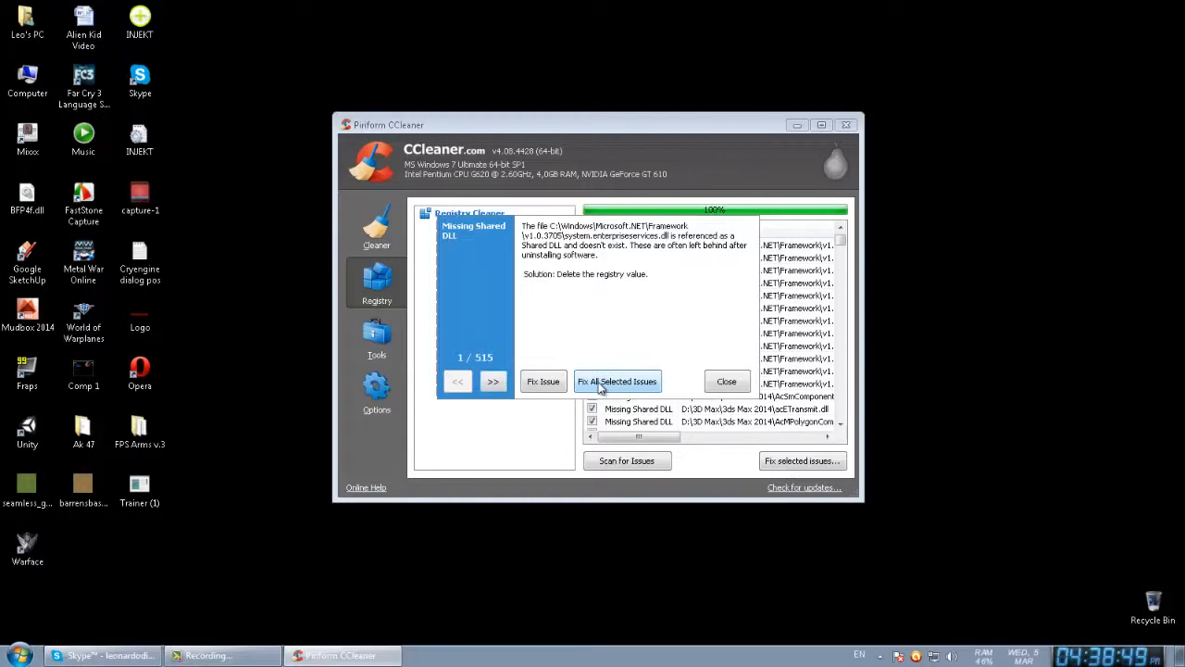
{"action": "left_click", "coordinate": [619, 382]}
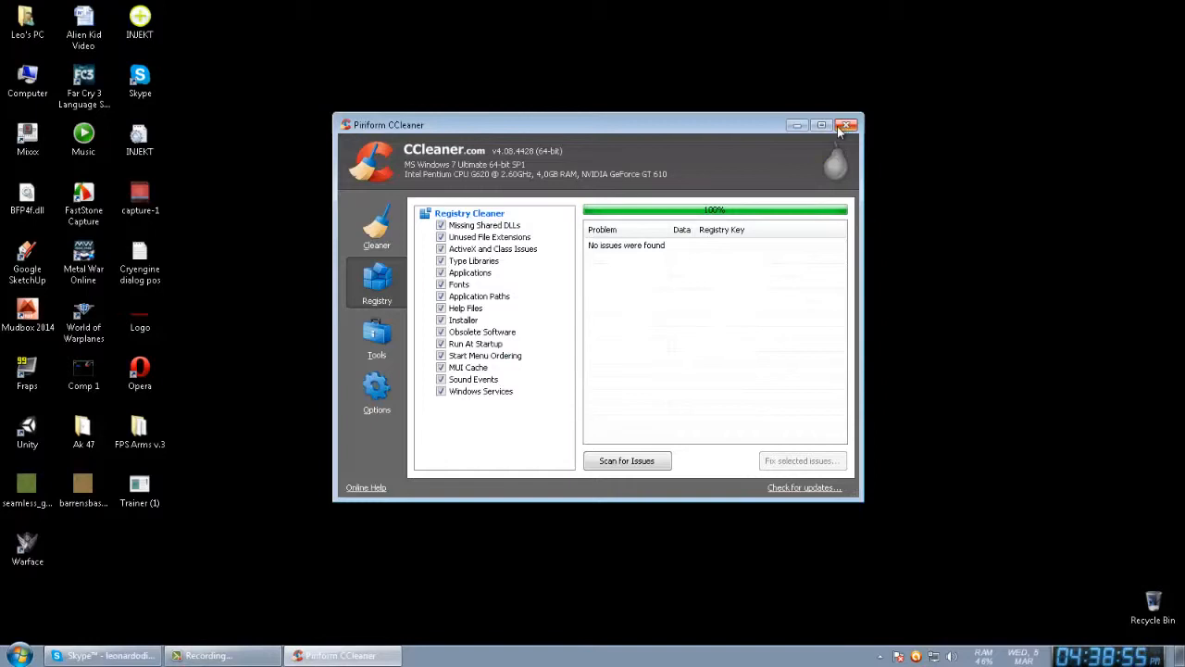
{"action": "left_click", "coordinate": [845, 125]}
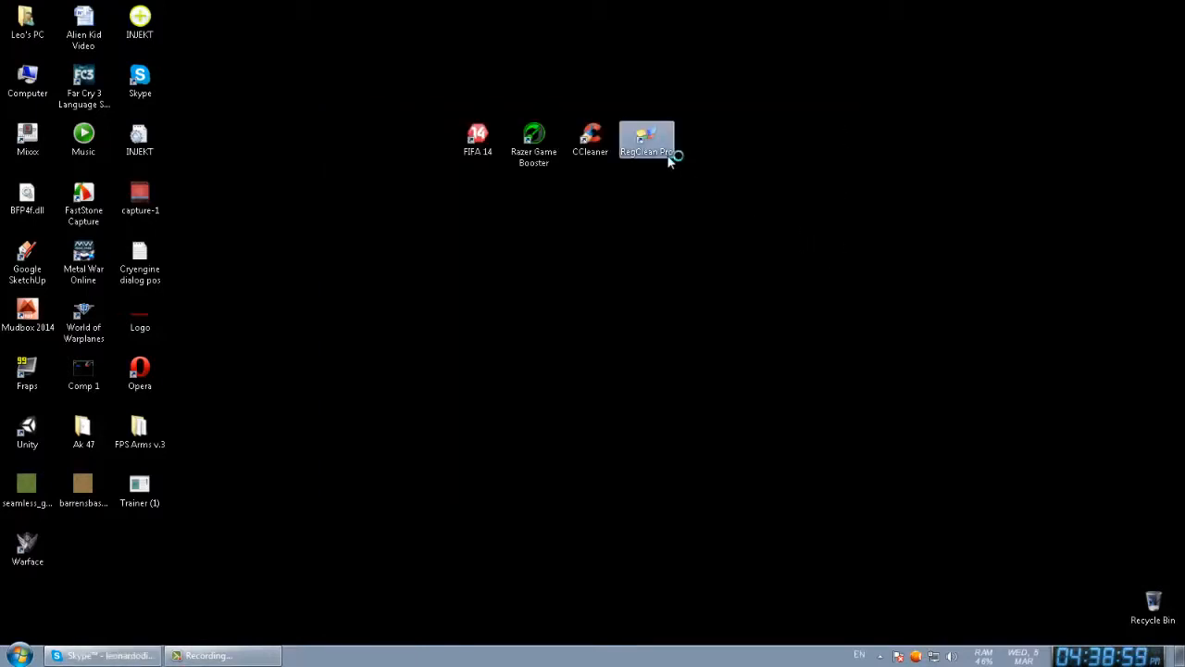
Step: Launch RegClean Pro and start a registry scan from the Status tab
{"action": "double_click", "coordinate": [647, 139]}
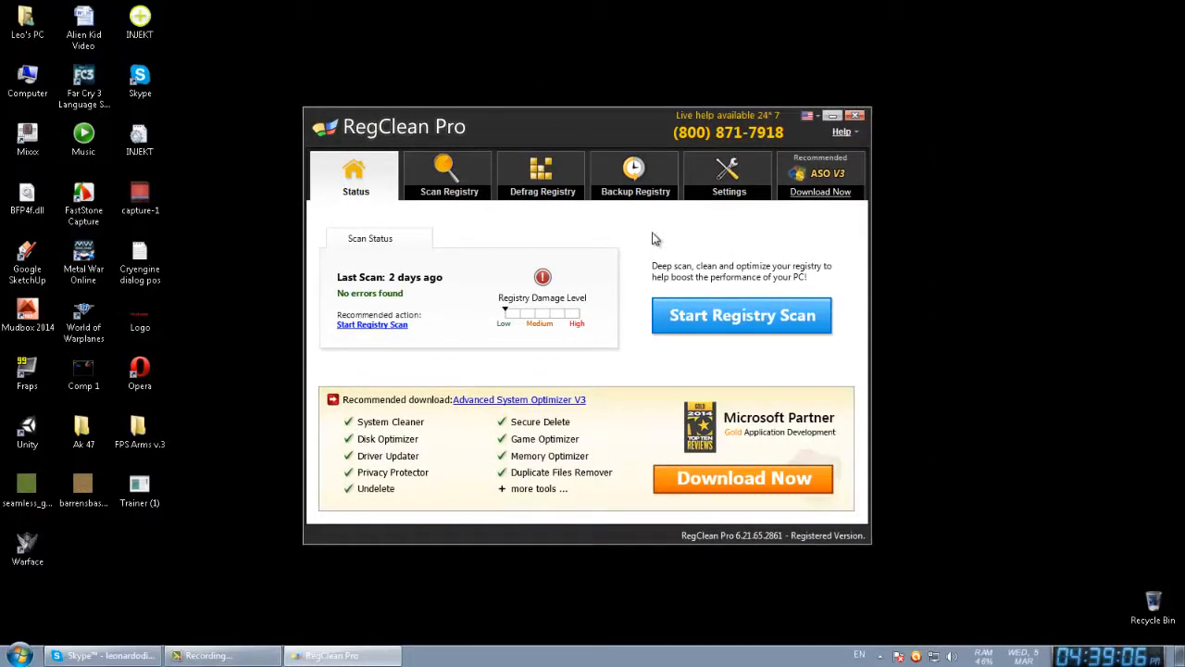
{"action": "mouse_move", "coordinate": [659, 239]}
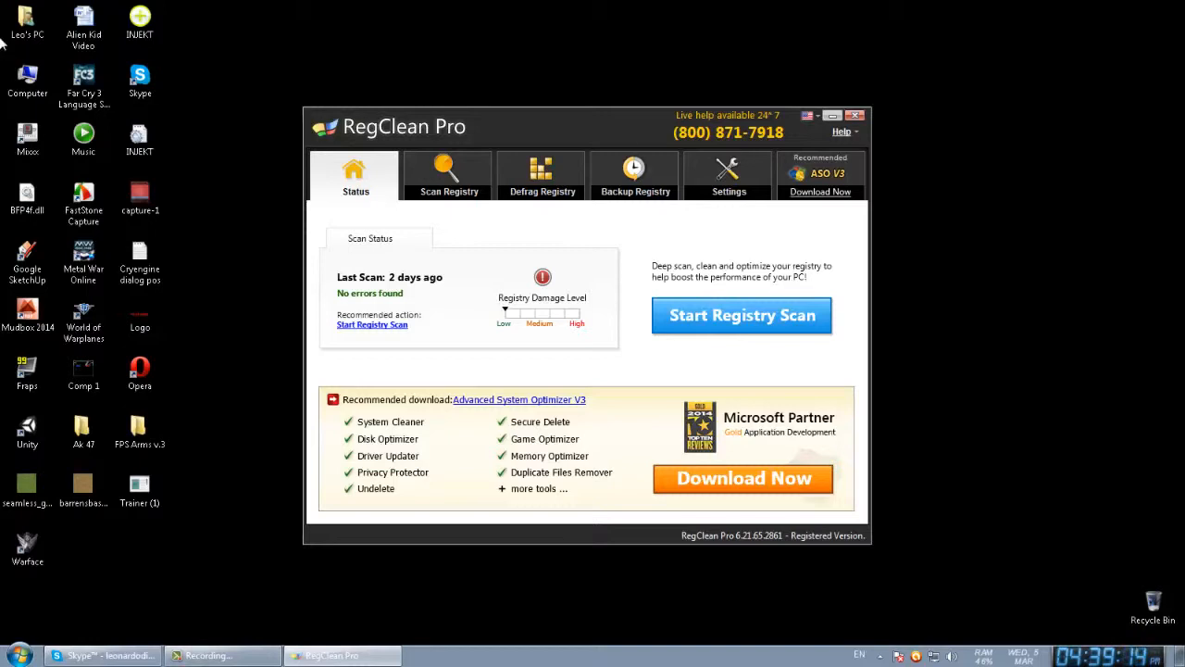
{"action": "mouse_move", "coordinate": [311, 322]}
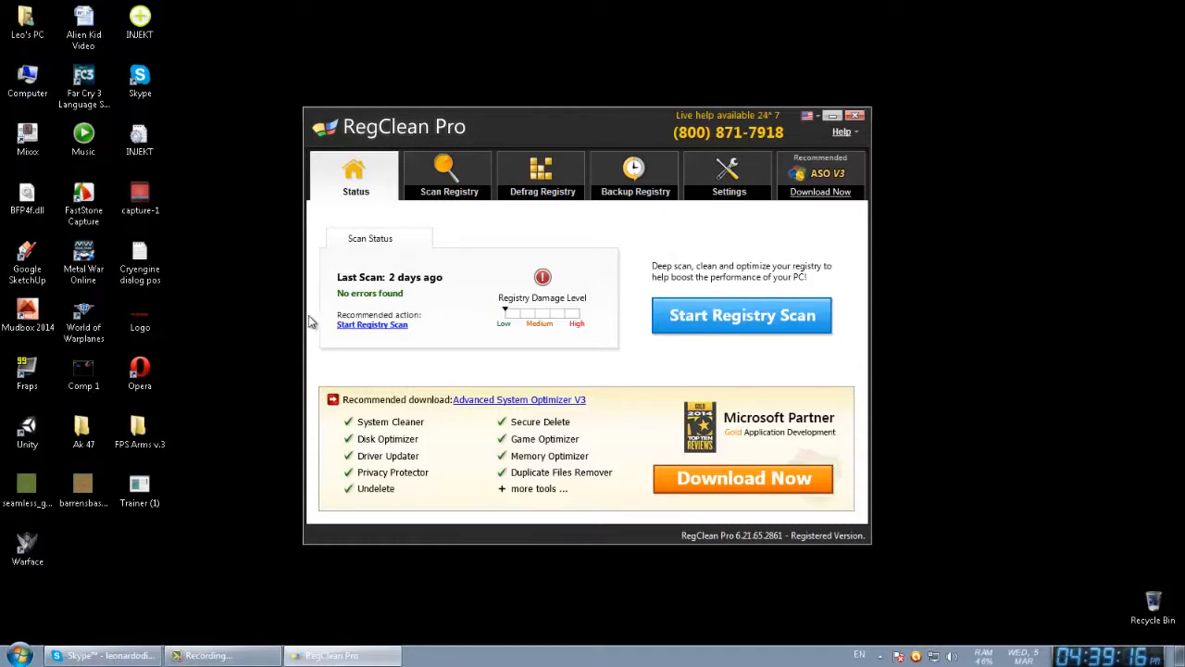
{"action": "mouse_move", "coordinate": [500, 300]}
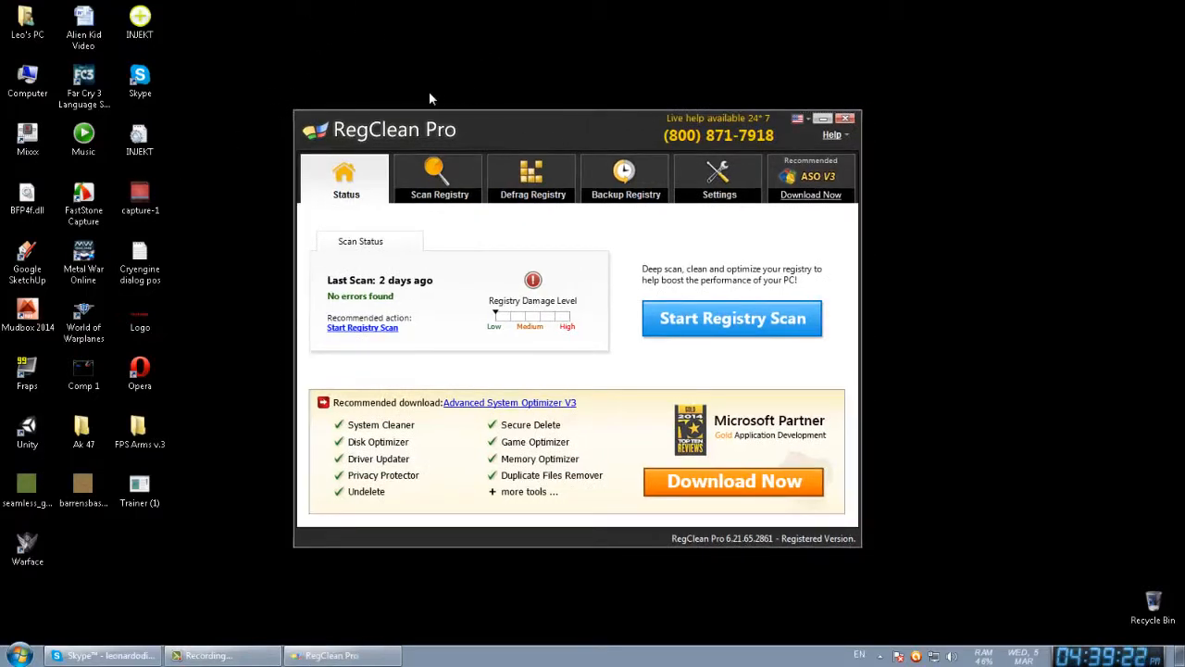
{"action": "mouse_move", "coordinate": [470, 130]}
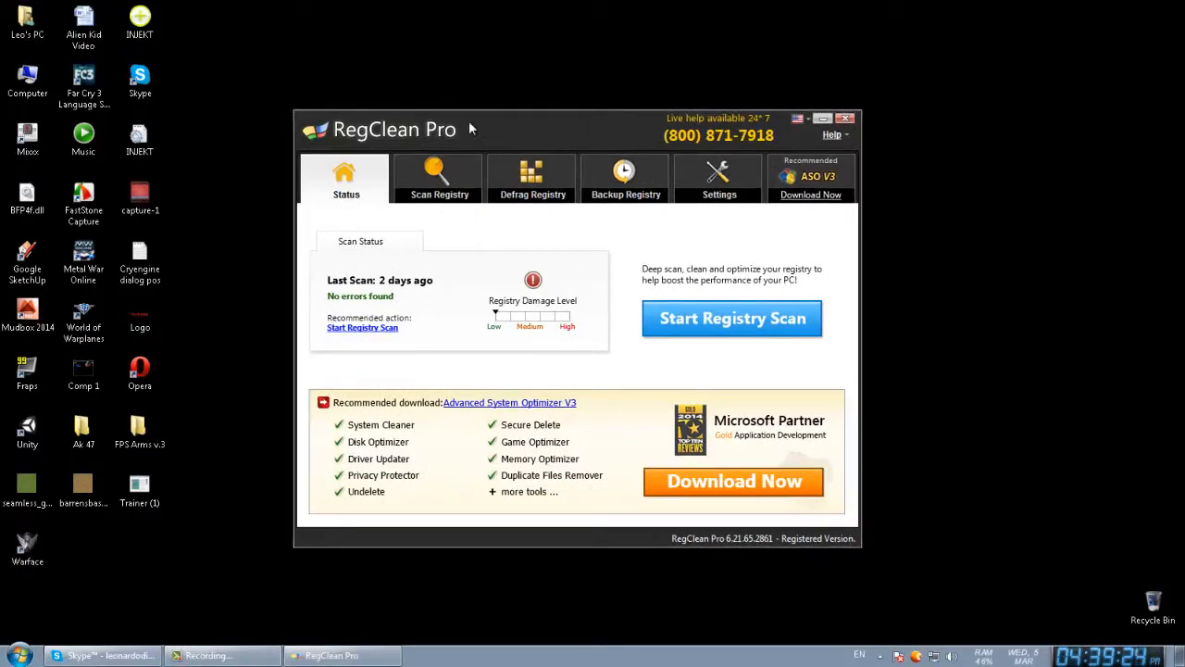
{"action": "mouse_move", "coordinate": [276, 287]}
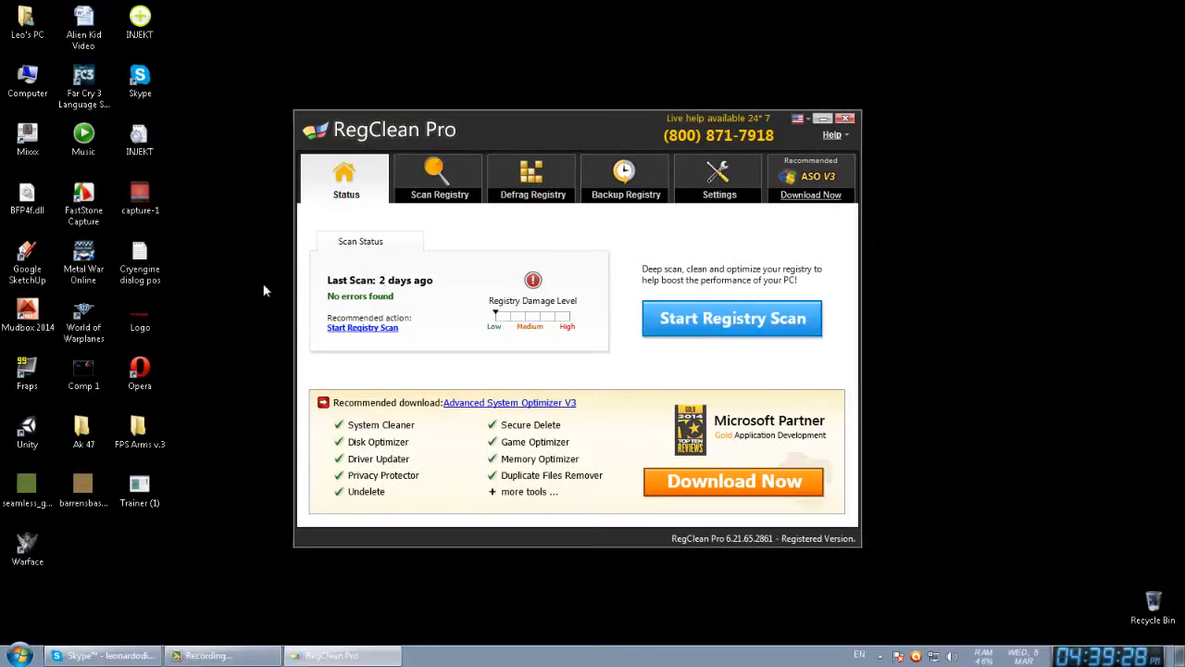
{"action": "left_click", "coordinate": [441, 177]}
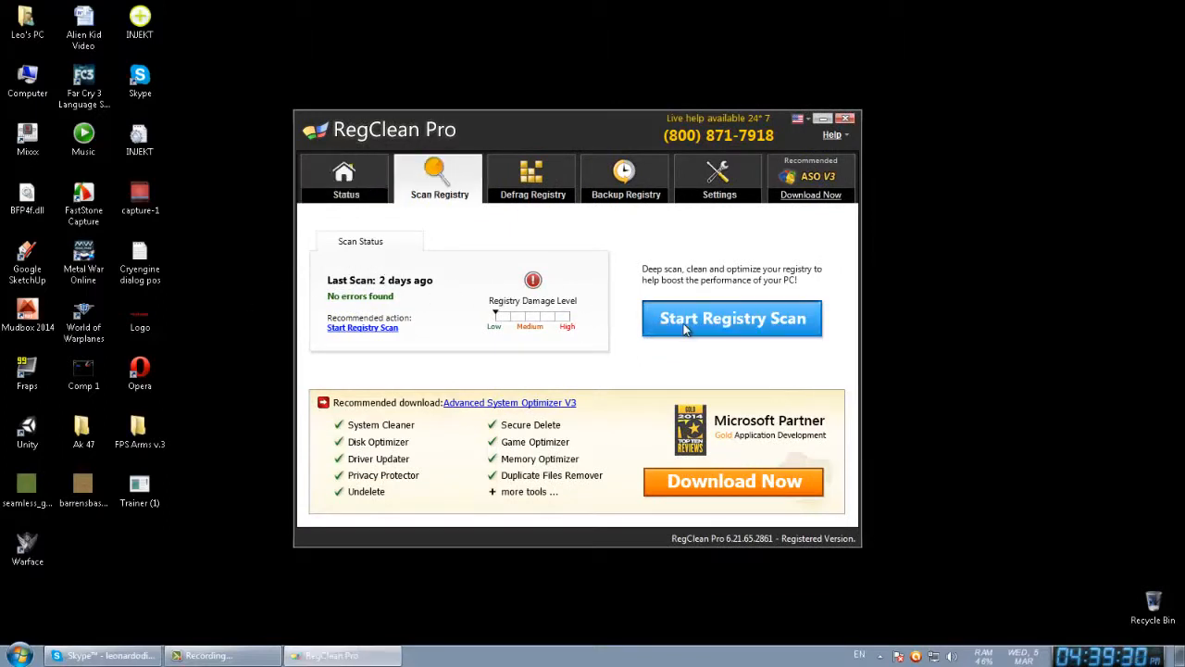
Step: Let the scan finish and repair all 39 registry errors it found
{"action": "left_click", "coordinate": [731, 318]}
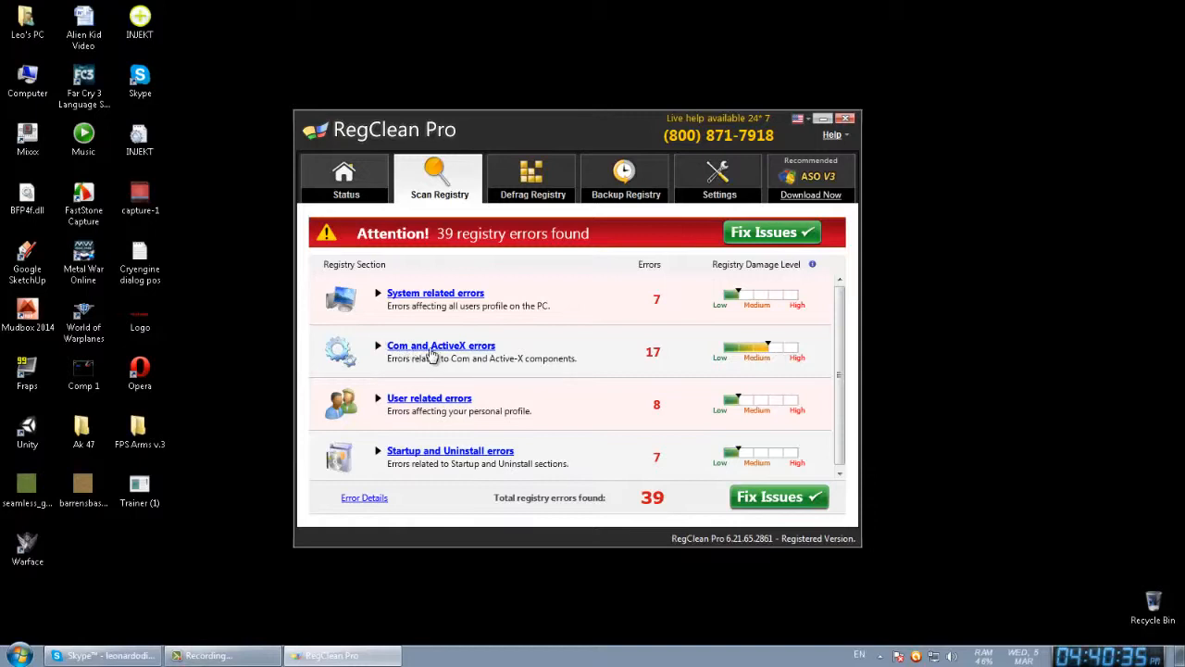
{"action": "mouse_move", "coordinate": [504, 324]}
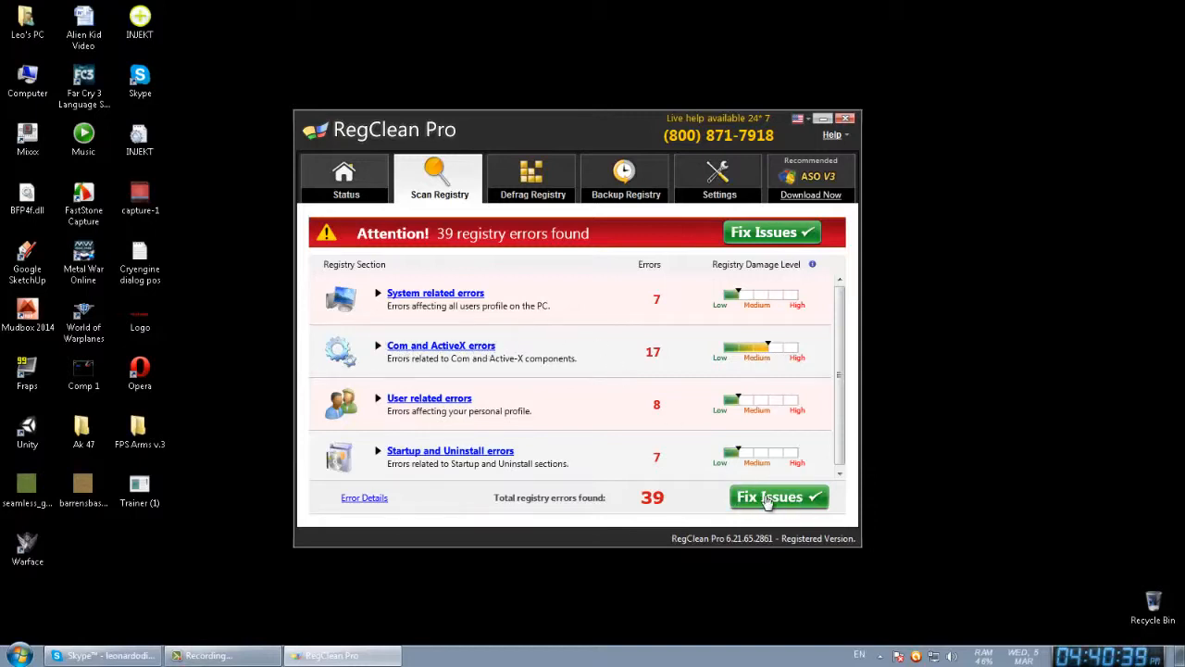
{"action": "left_click", "coordinate": [771, 496]}
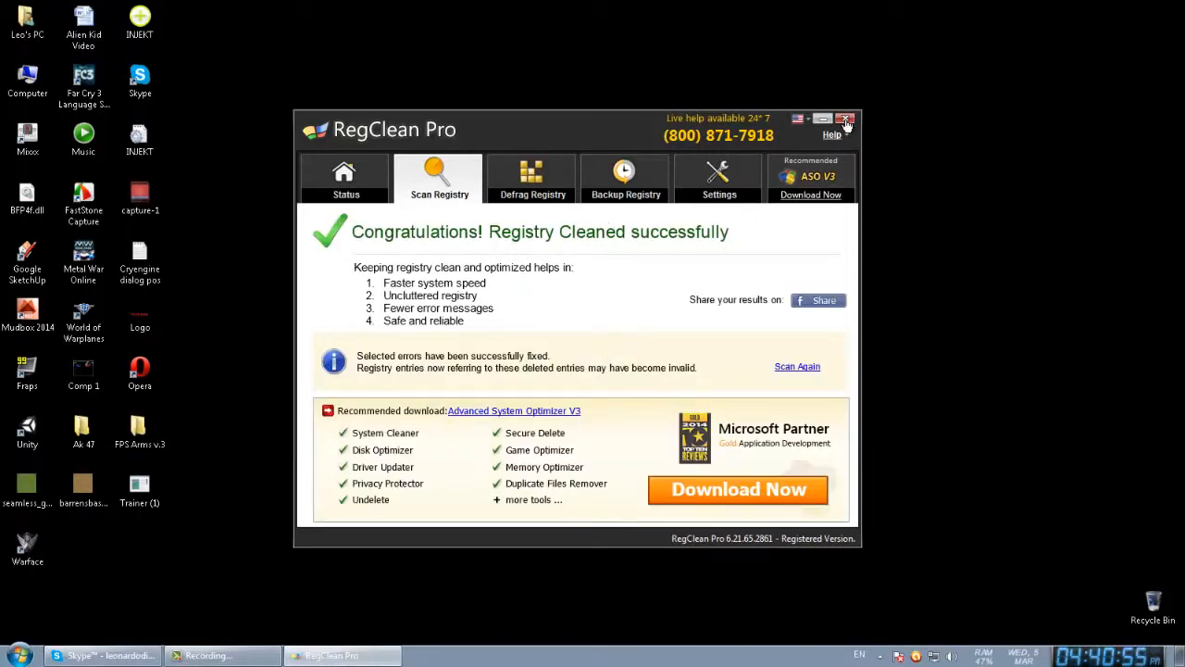
Step: Close RegClean Pro after cleaning succeeds and bring up the recording controls
{"action": "left_click", "coordinate": [846, 118]}
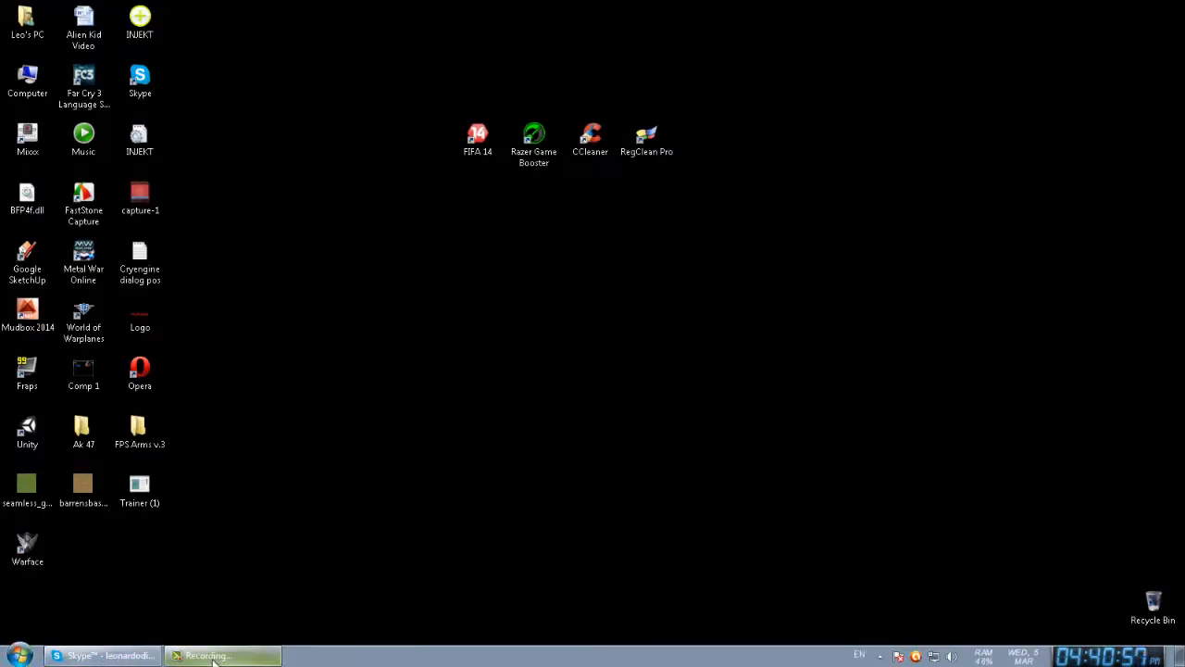
{"action": "left_click", "coordinate": [222, 656]}
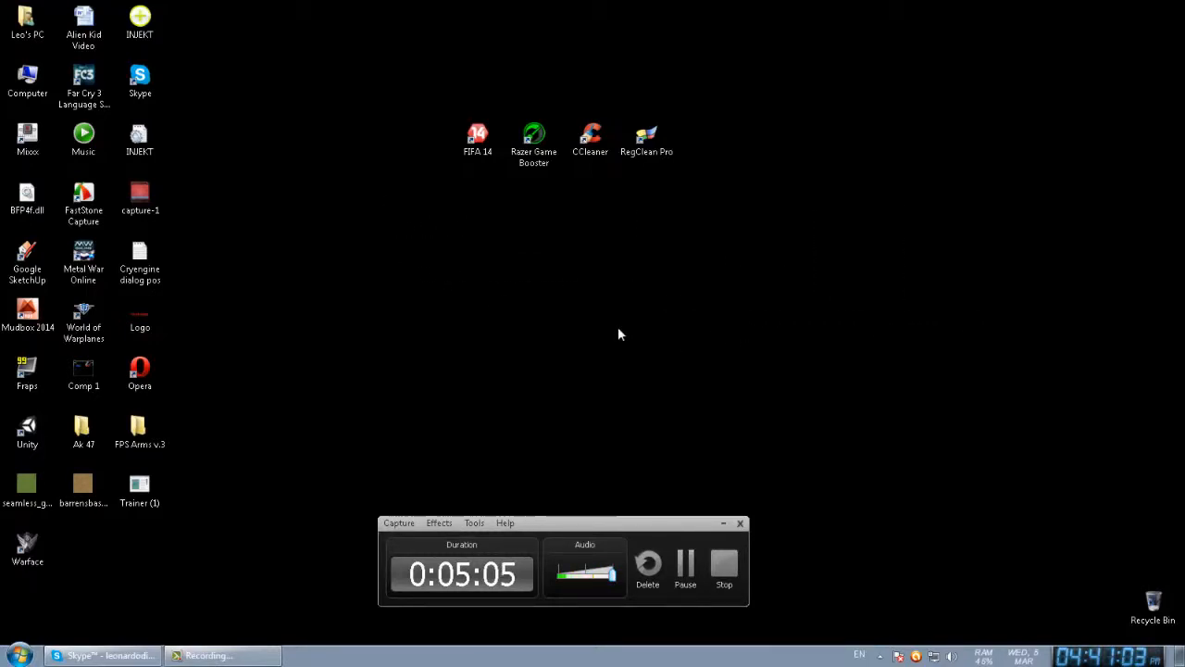
{"action": "mouse_move", "coordinate": [652, 492]}
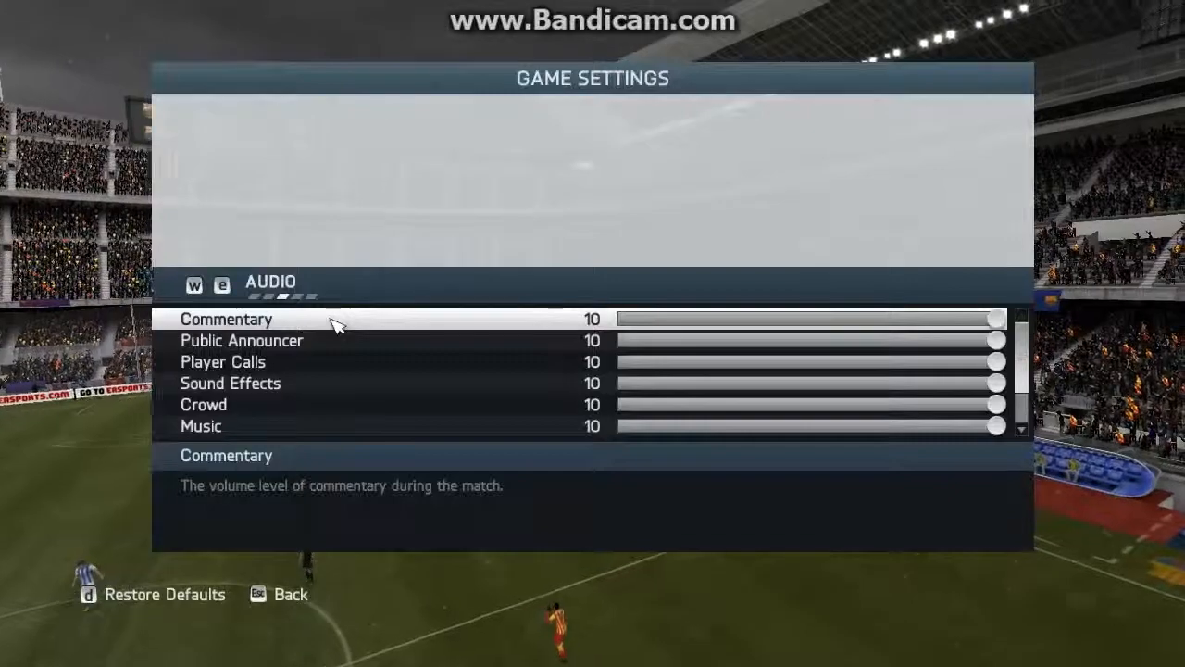
Step: Lower the FIFA 14 commentary volume from 10 to 9 in the audio settings
{"action": "key", "text": "left"}
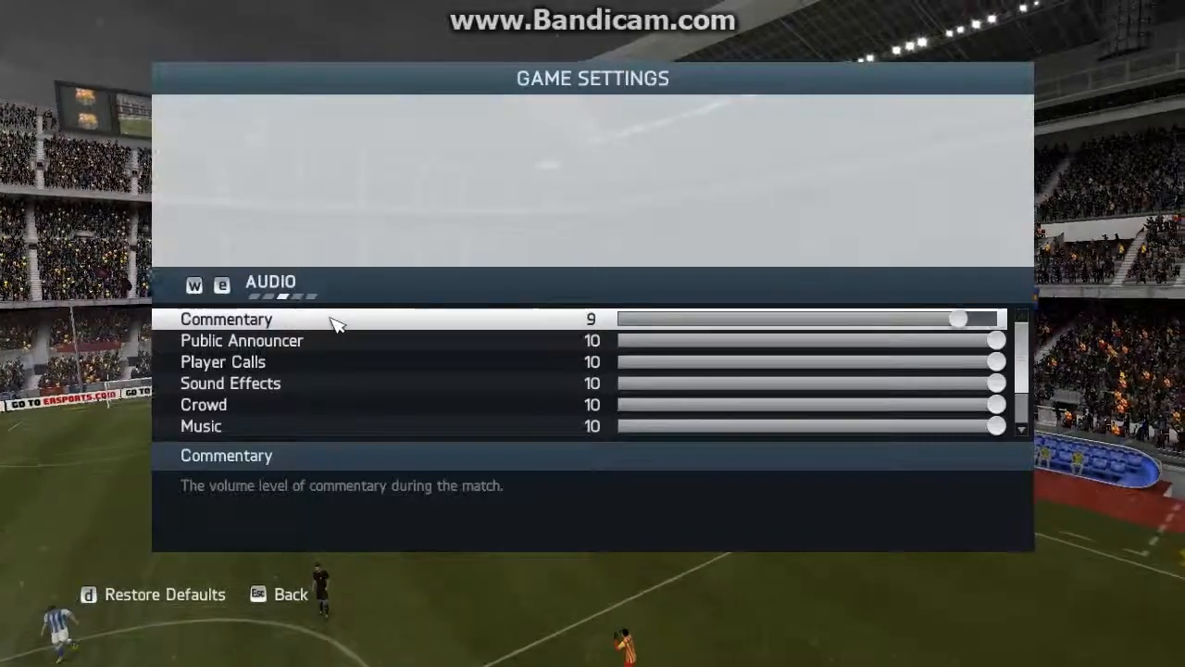